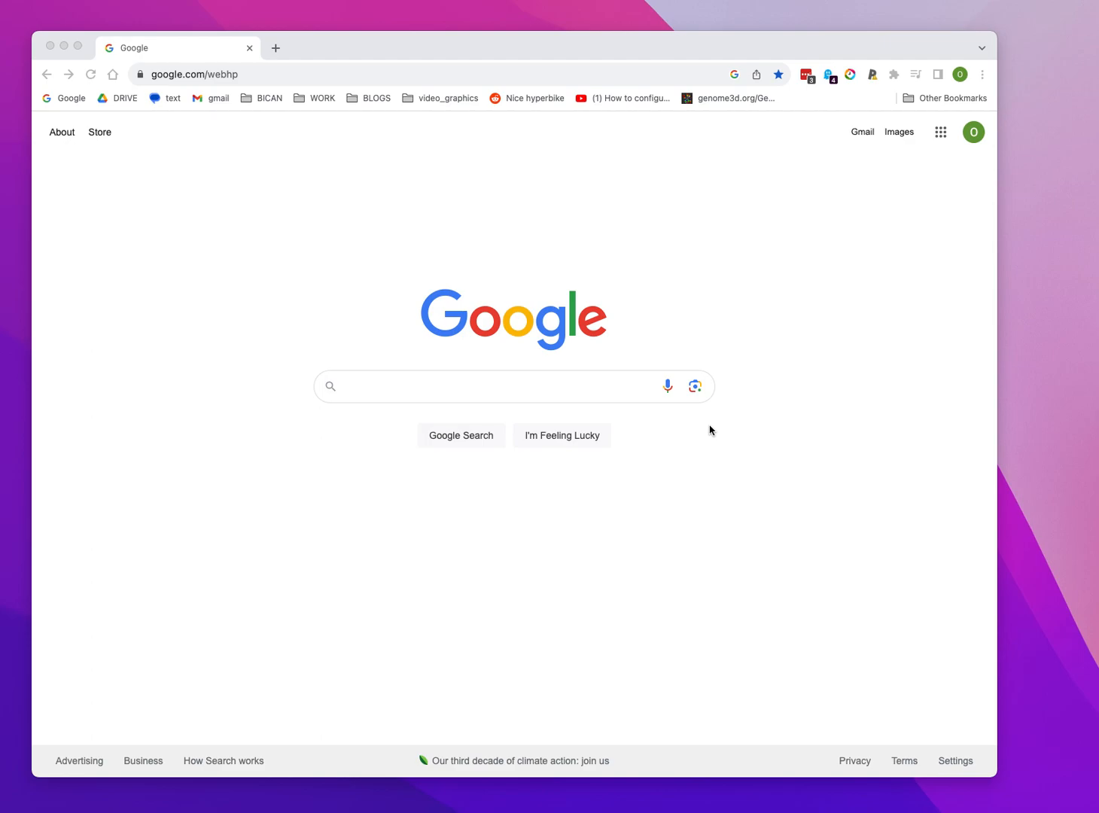
{"action": "mouse_move", "coordinate": [319, 145]}
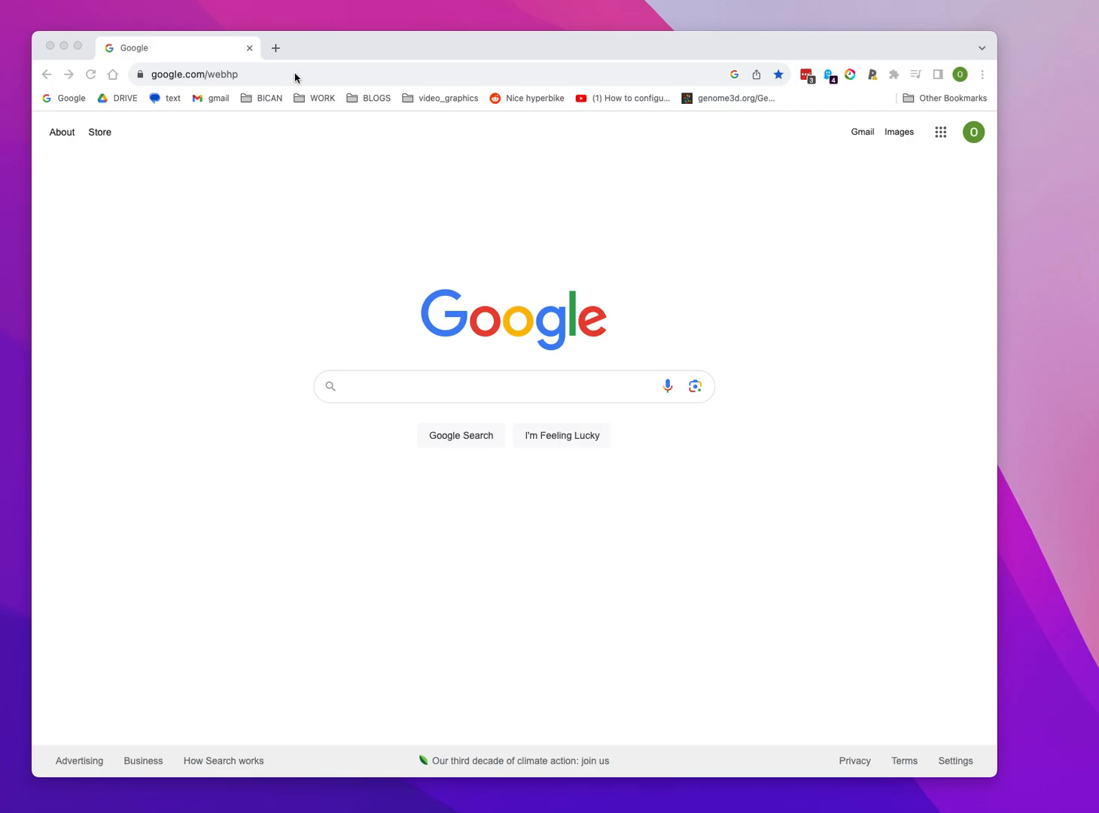
Search Google for 'github vedder bldc' from the Chrome address bar.
{"action": "left_click", "coordinate": [219, 73]}
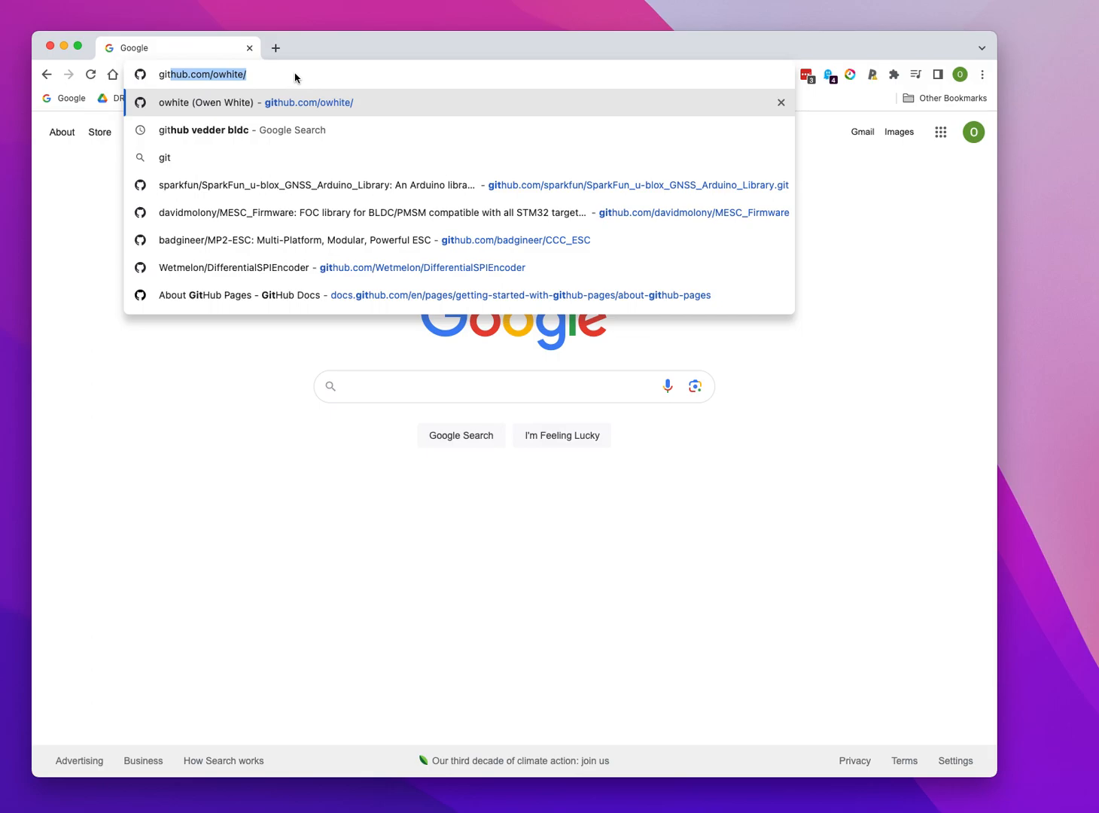
{"action": "type", "text": "github s"}
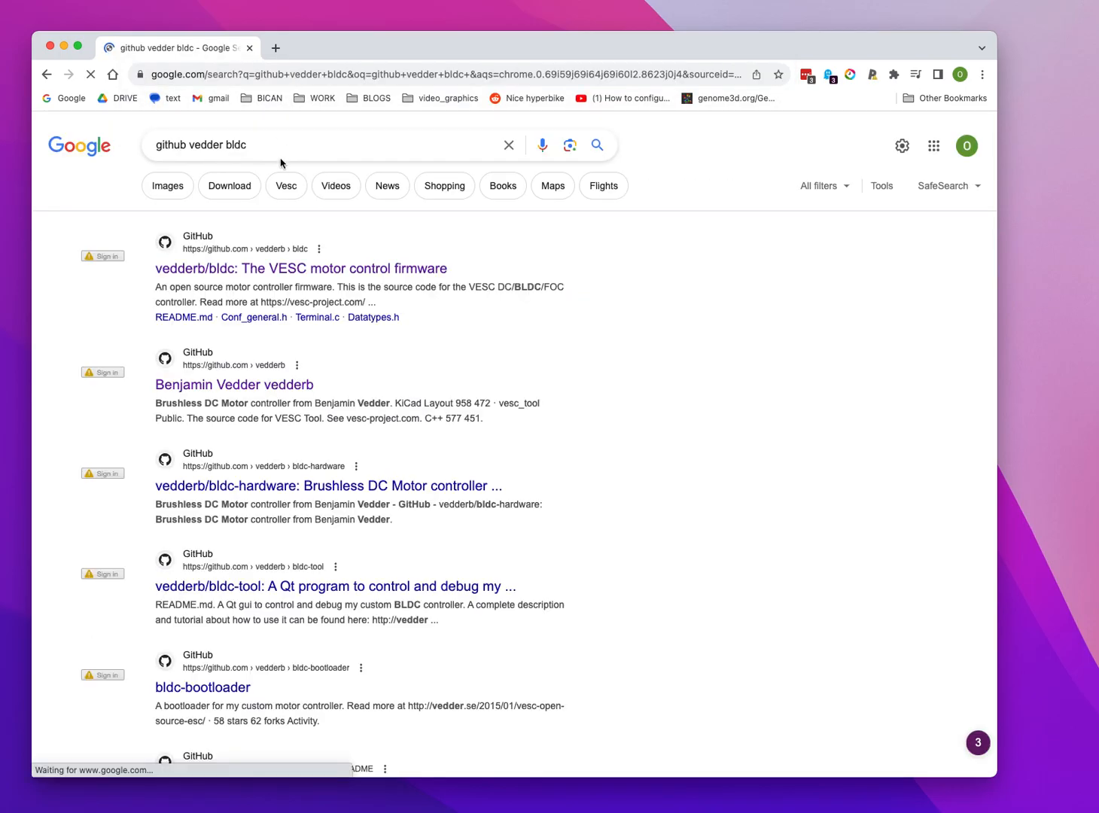
Open the vedderb/bldc repository and copy its HTTPS clone URL from the Code menu.
{"action": "left_click", "coordinate": [301, 268]}
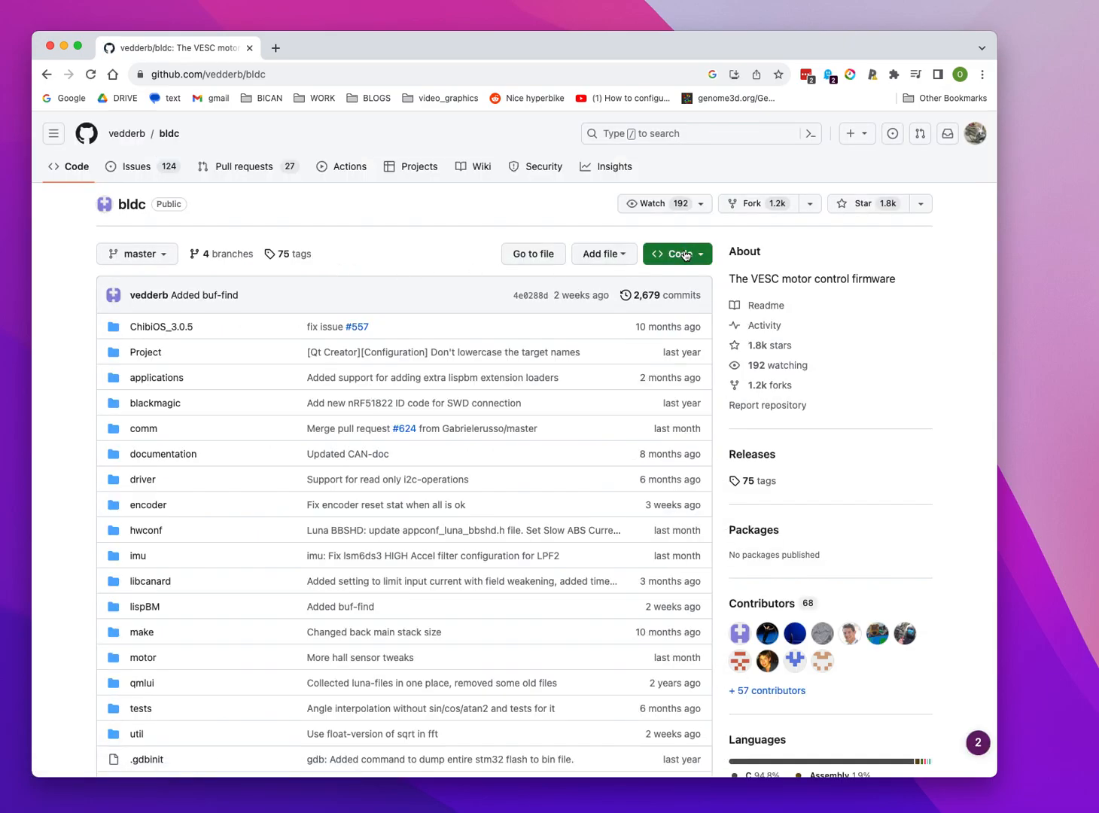
{"action": "mouse_move", "coordinate": [632, 229]}
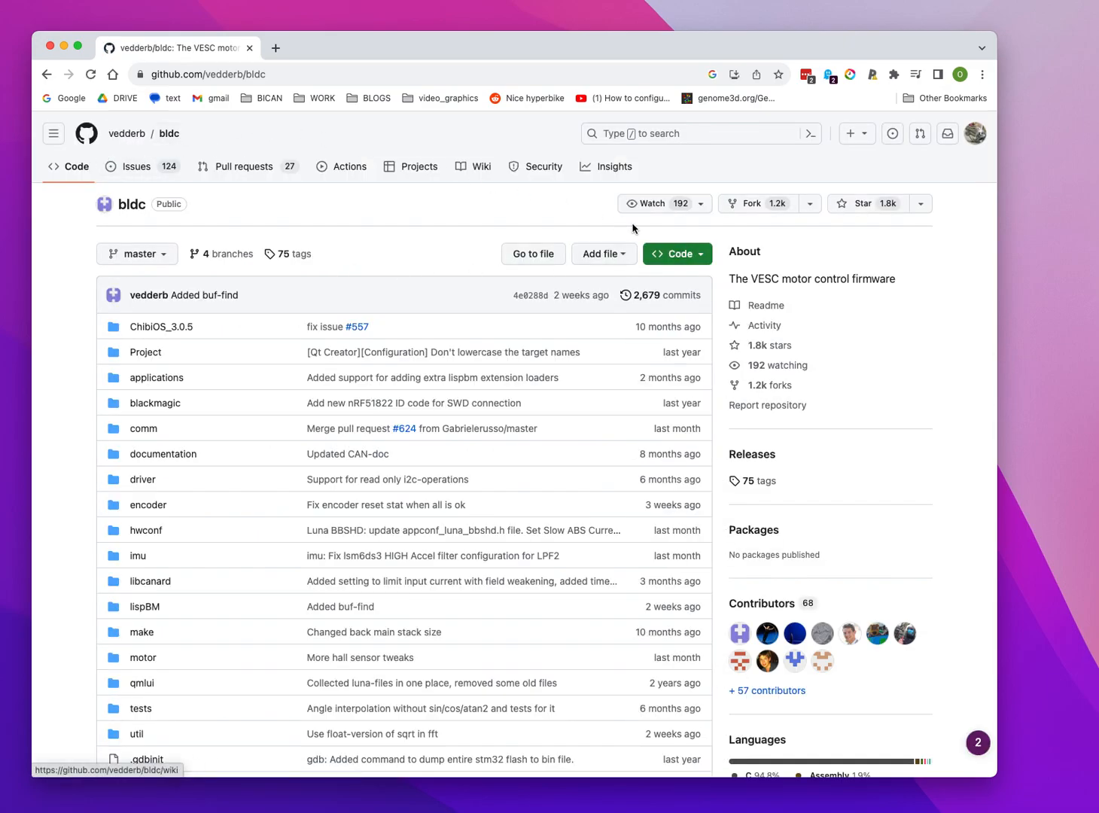
{"action": "left_click", "coordinate": [675, 253]}
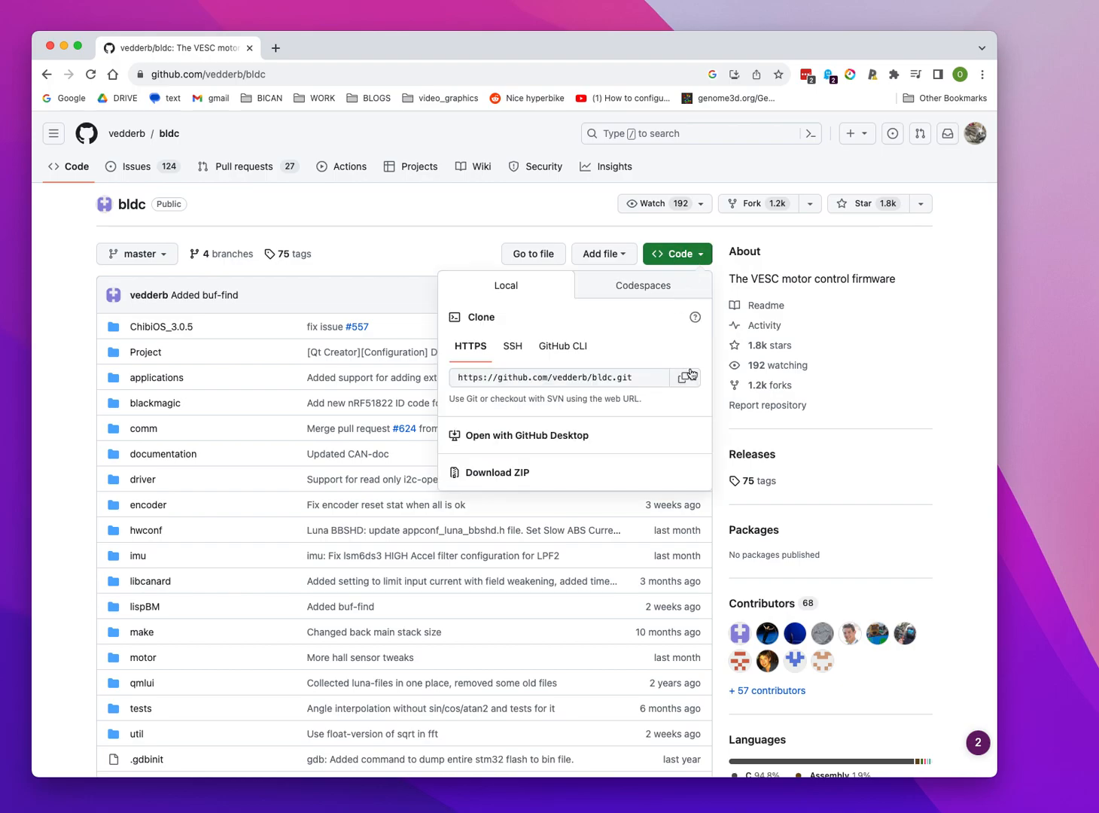
{"action": "left_click", "coordinate": [683, 377]}
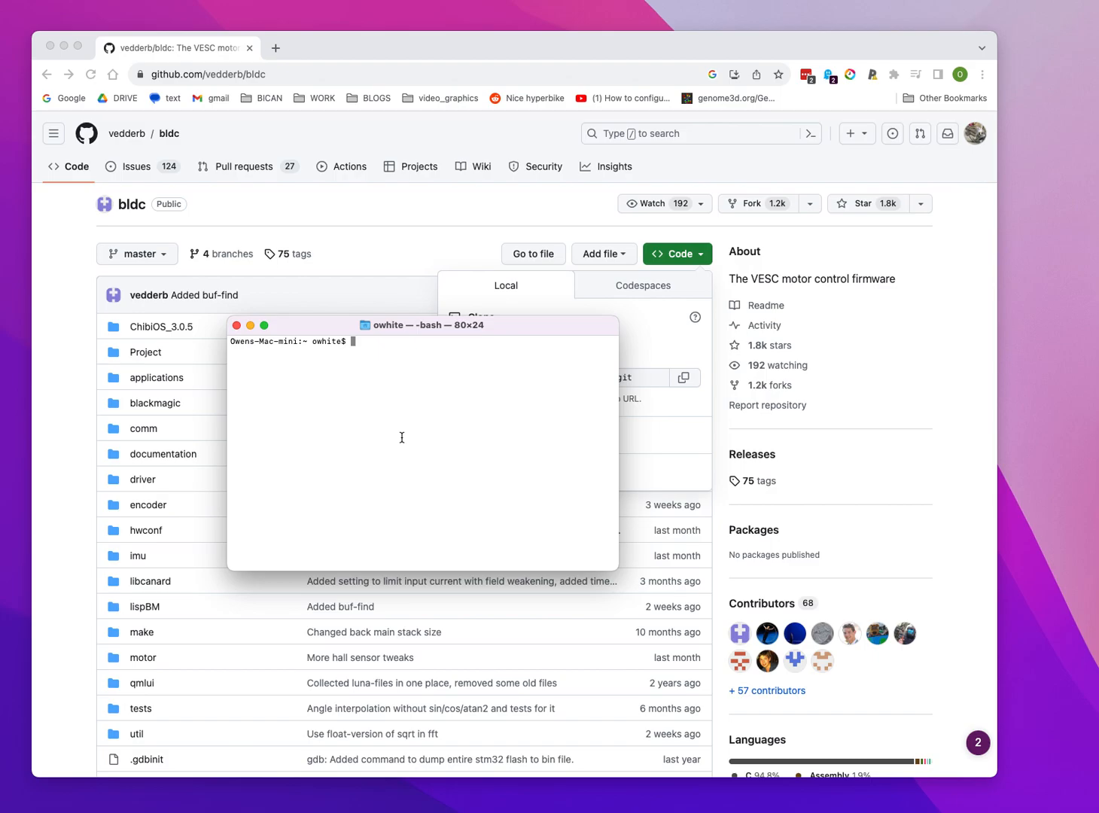
Run git clone with the copied URL, then ls to confirm the bldc folder exists.
{"action": "type", "text": "git clone https://github.com/vedderb/bldc.git"}
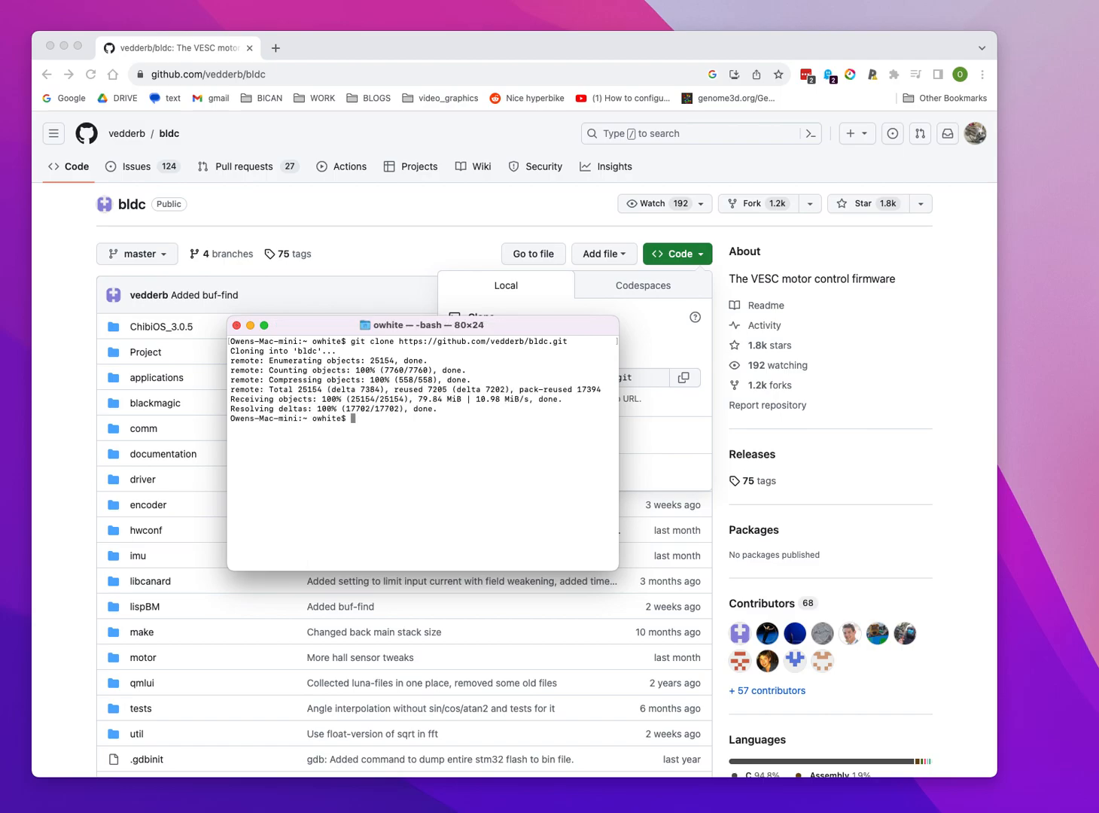
{"action": "type", "text": "ls bl"}
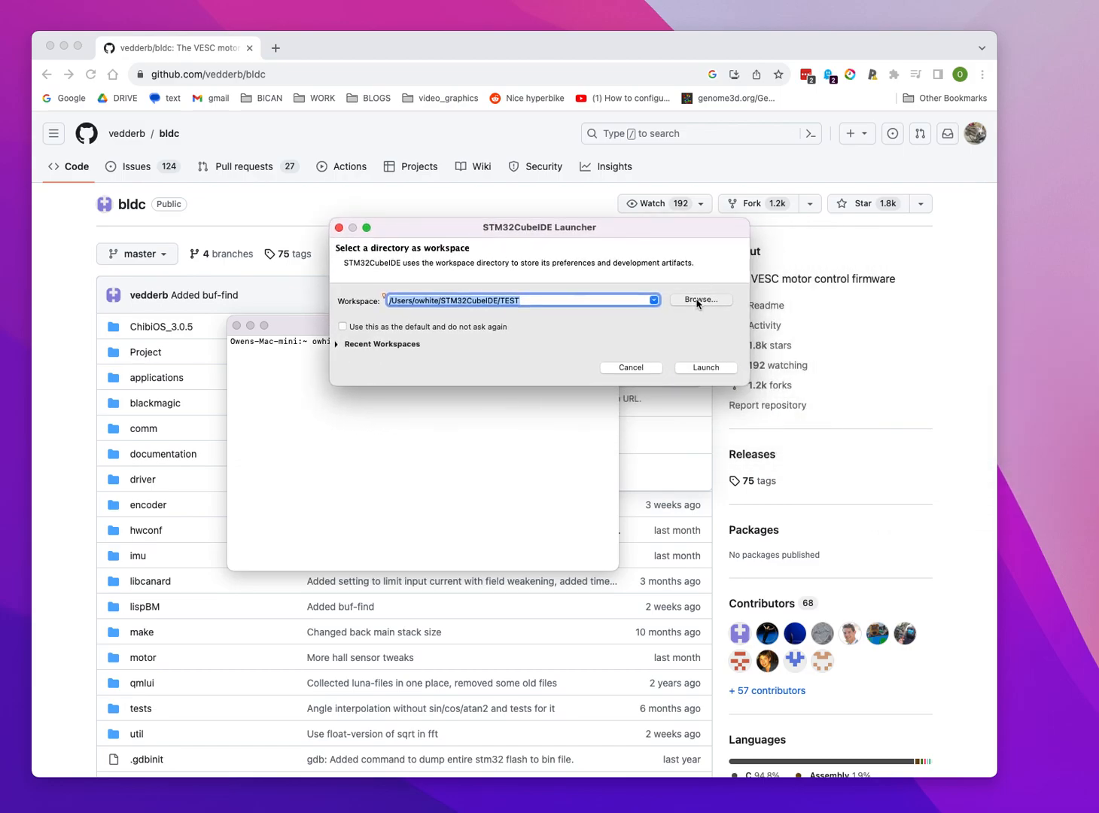
Create workspace folder 'new folder' inside TEST and launch the IDE with it.
{"action": "left_click", "coordinate": [700, 300]}
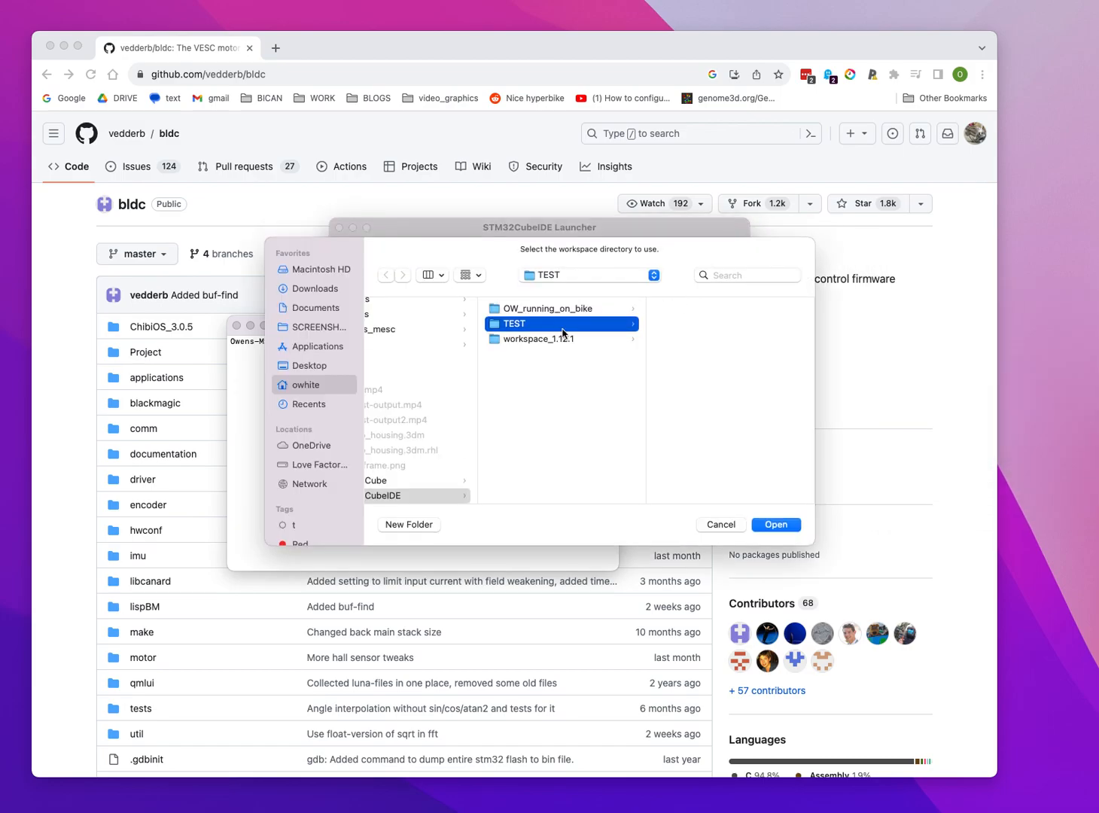
{"action": "left_click", "coordinate": [408, 524]}
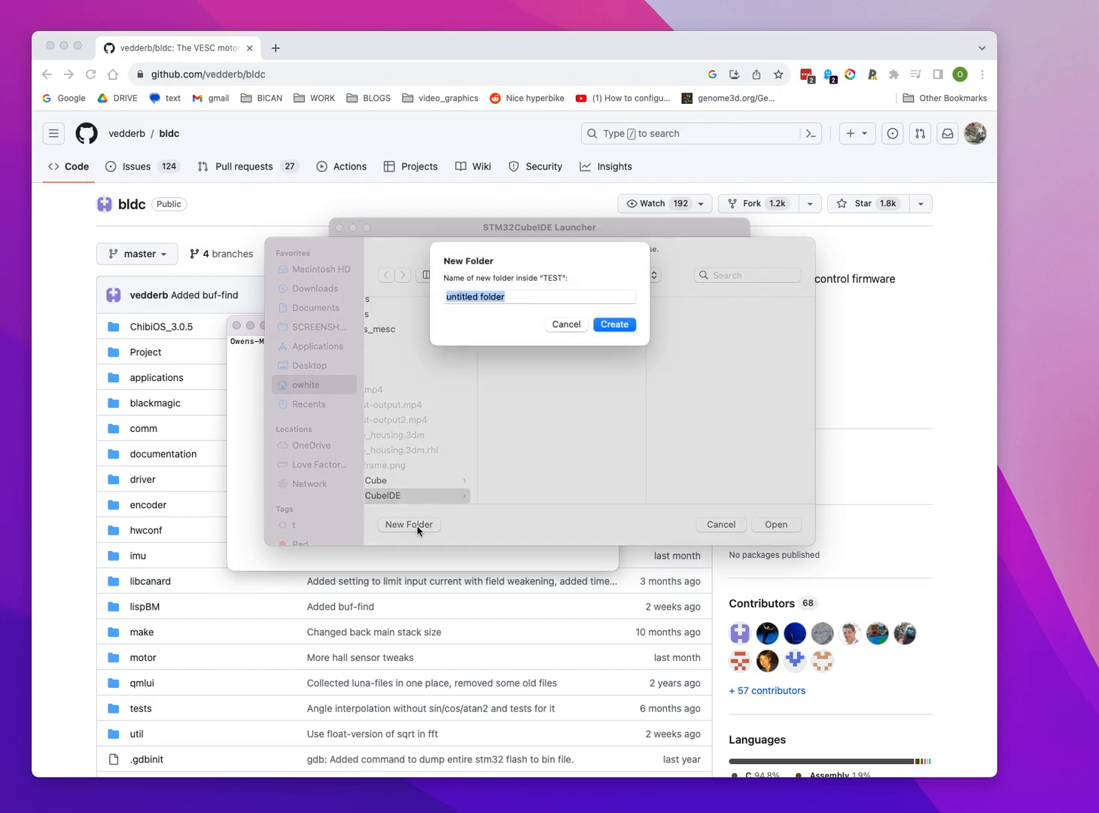
{"action": "type", "text": "new"}
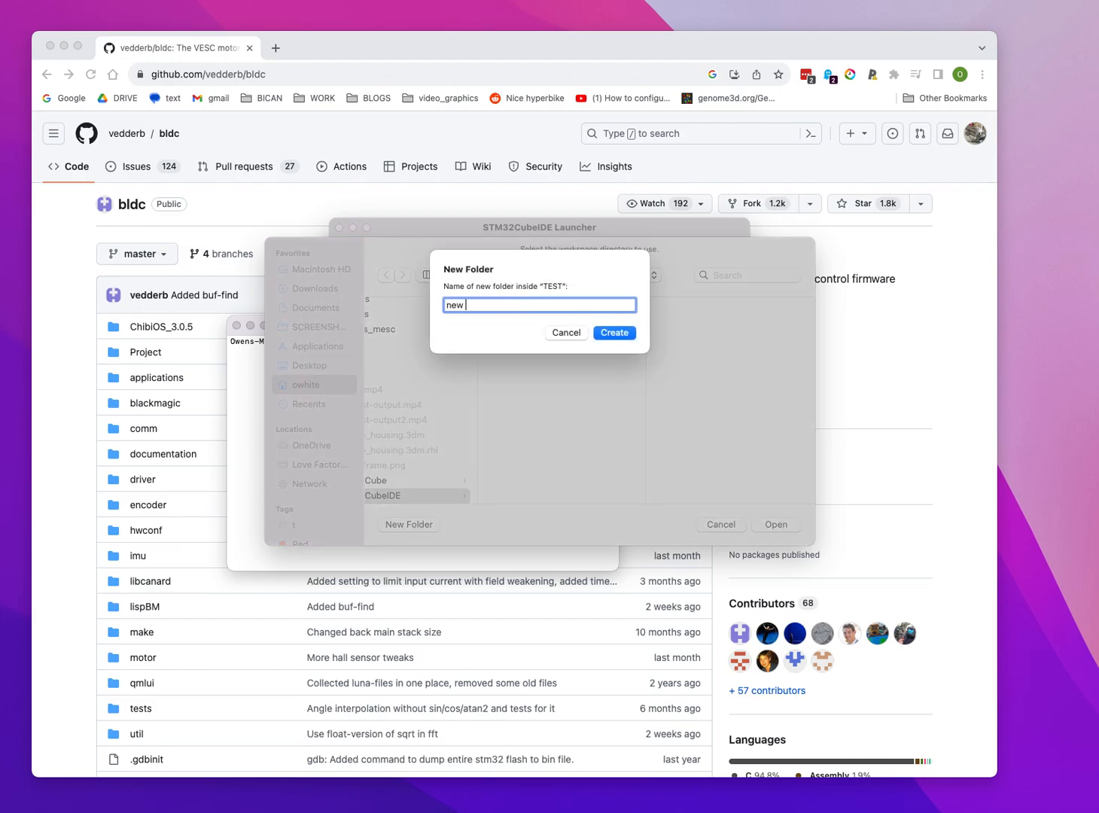
{"action": "type", "text": "folder"}
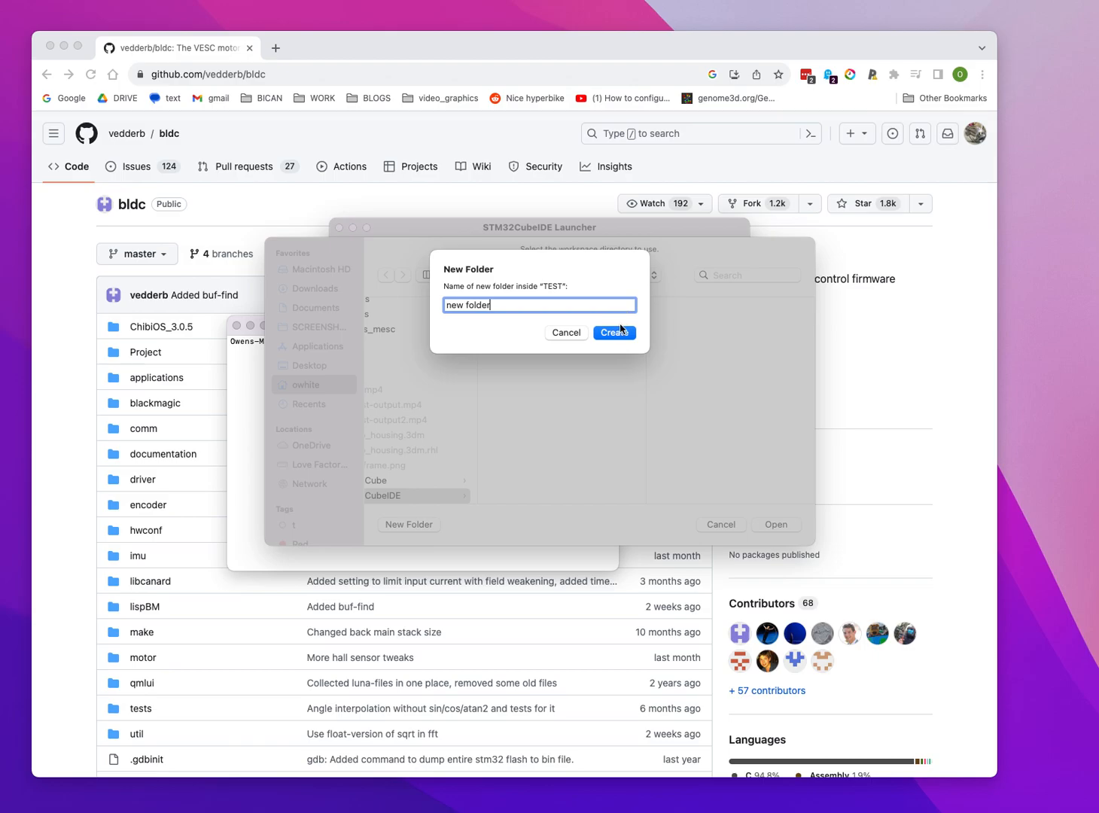
{"action": "left_click", "coordinate": [614, 331]}
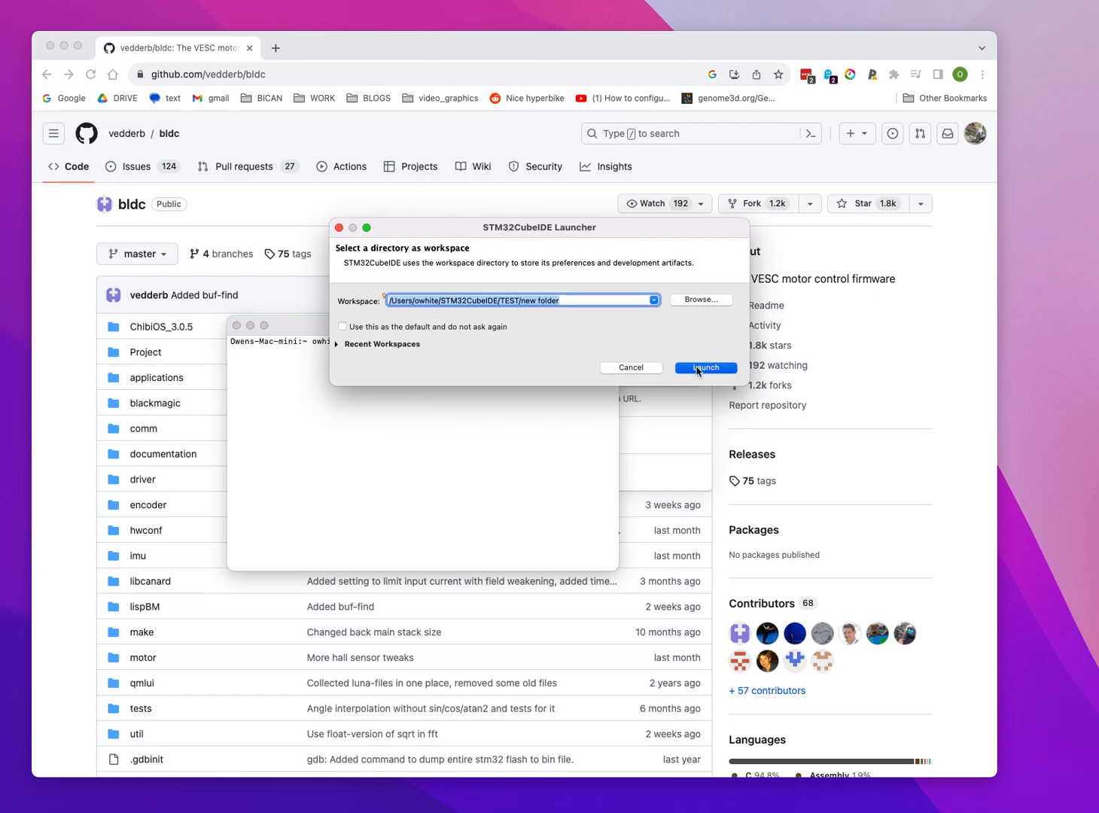
{"action": "left_click", "coordinate": [704, 367]}
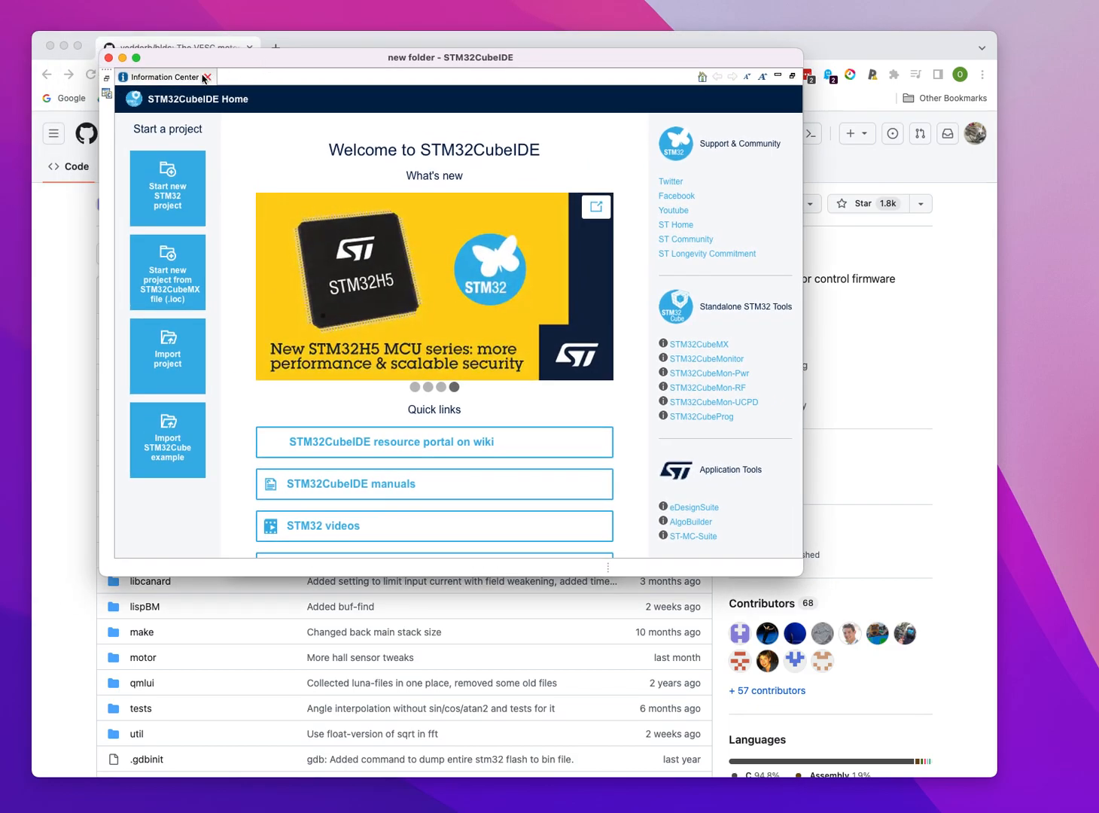
Start a Makefile project from existing code and choose the home bldc folder as its location.
{"action": "left_click", "coordinate": [205, 77]}
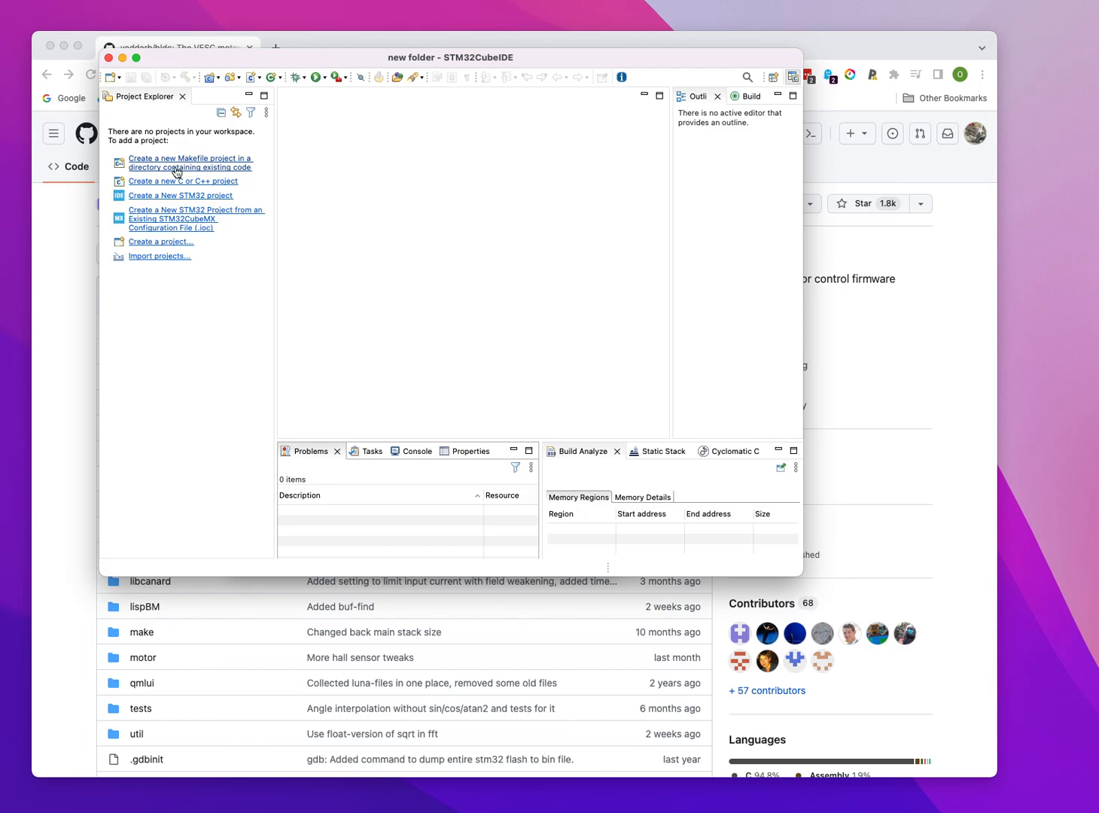
{"action": "mouse_move", "coordinate": [181, 172]}
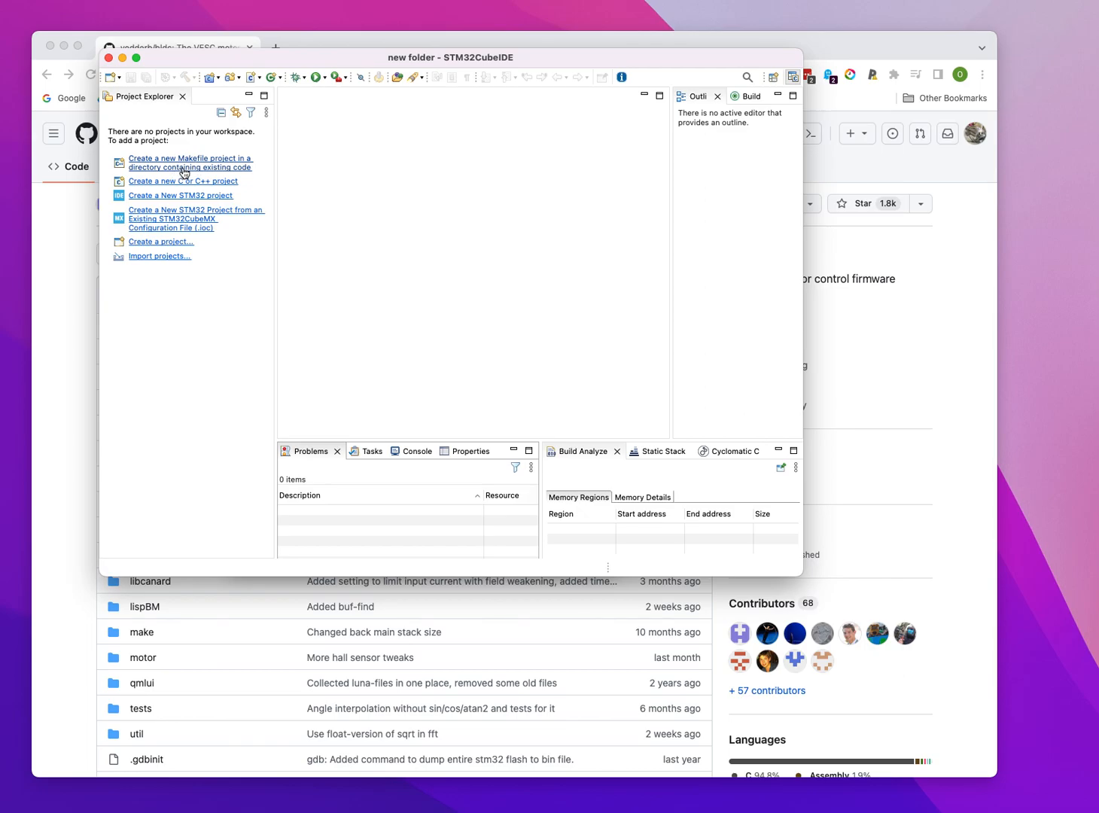
{"action": "left_click", "coordinate": [184, 162]}
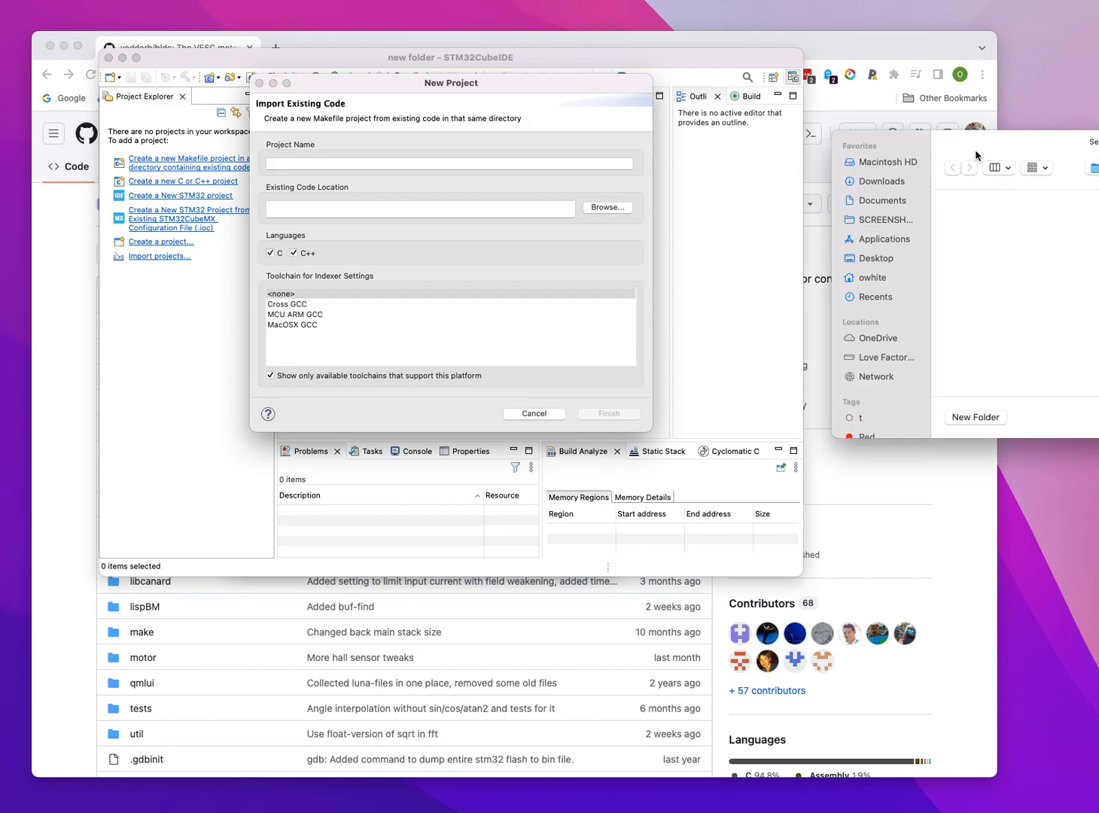
{"action": "left_click", "coordinate": [607, 208]}
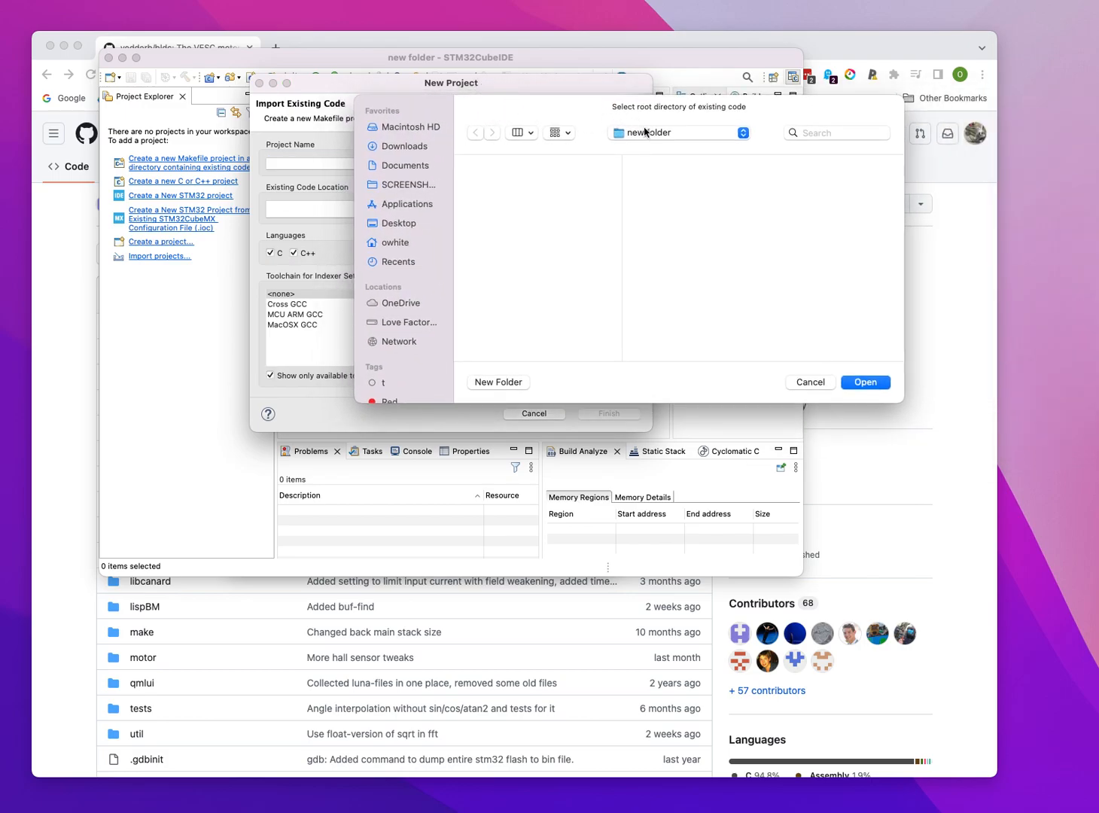
{"action": "left_click", "coordinate": [677, 133]}
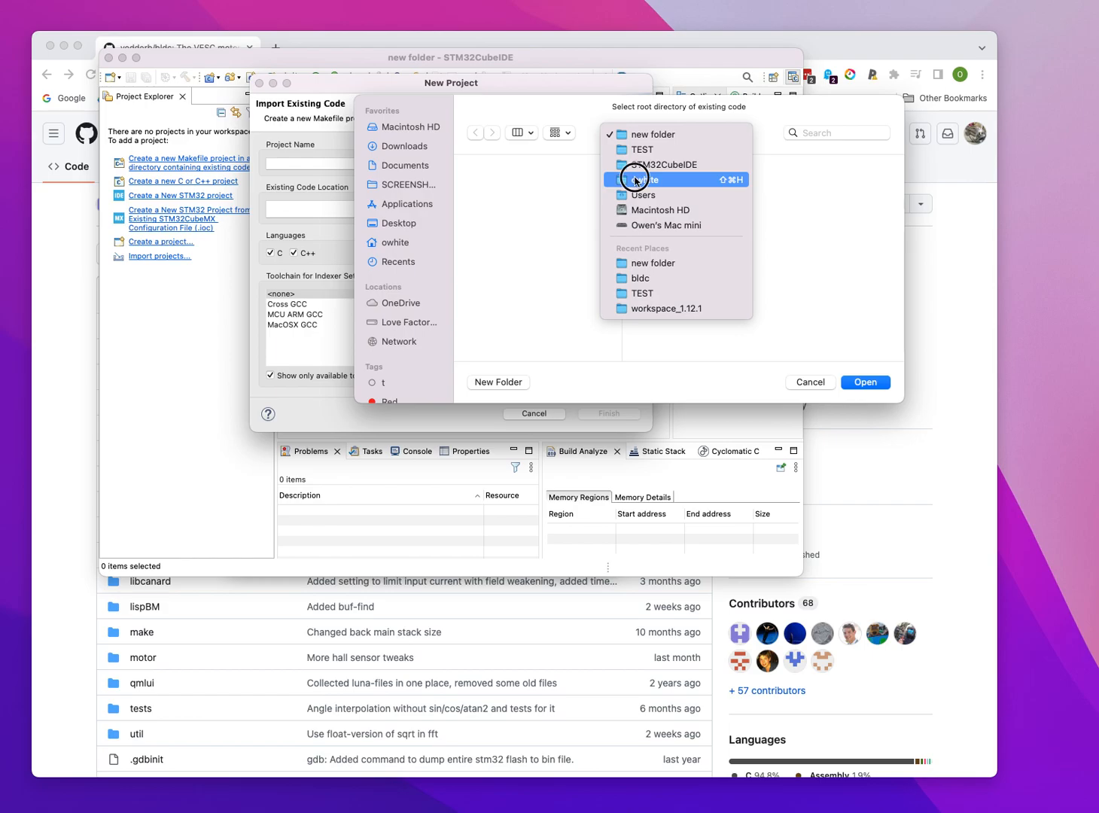
{"action": "left_click", "coordinate": [646, 179]}
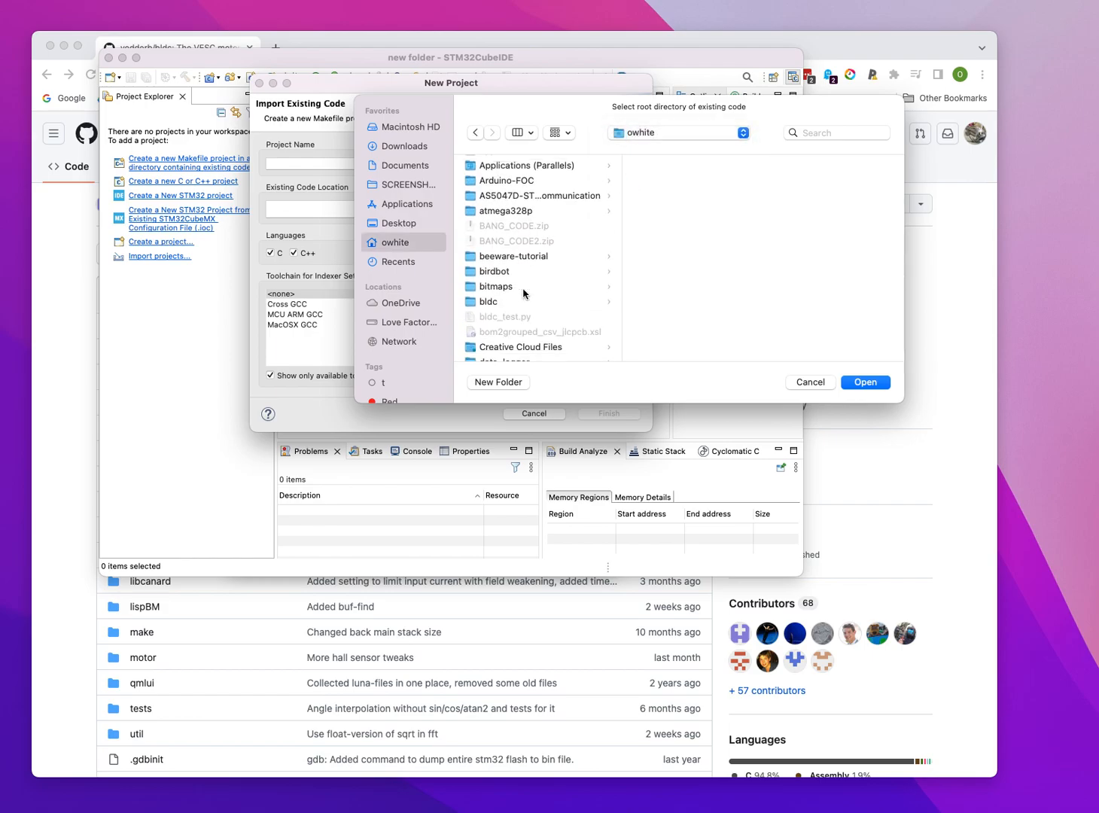
{"action": "left_click", "coordinate": [864, 383]}
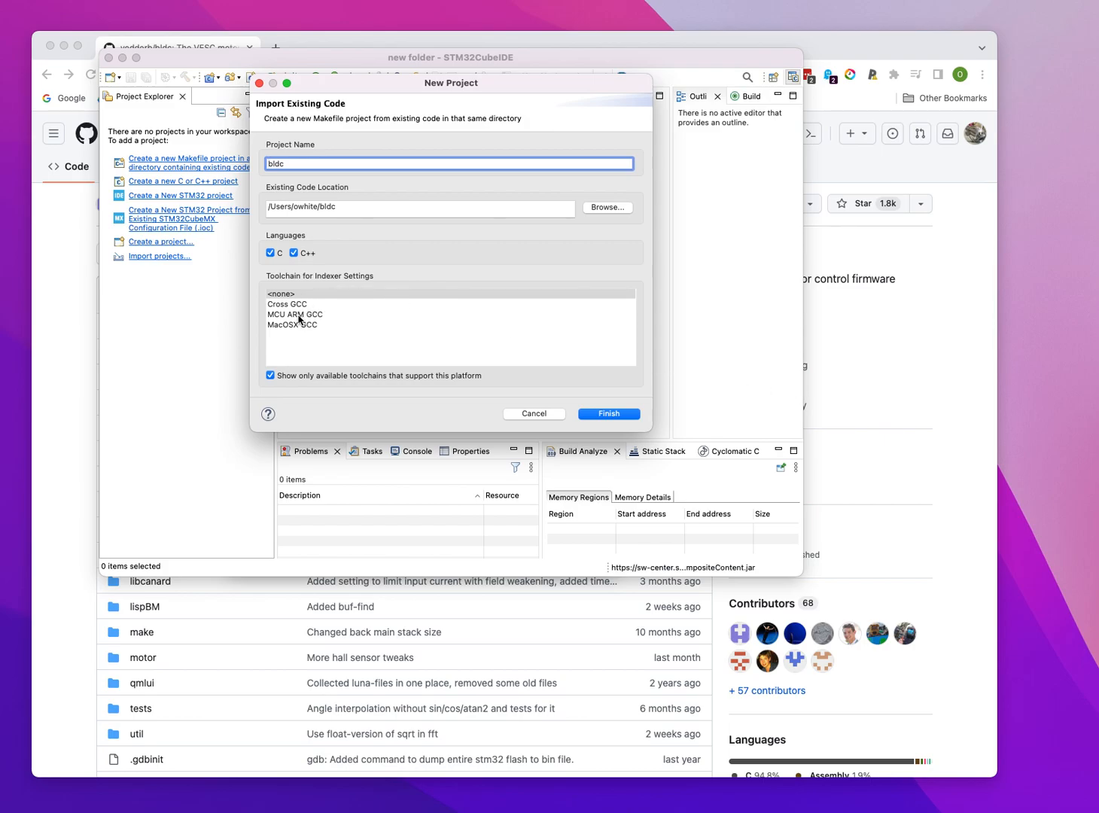
Select MCU ARM GCC as the indexer toolchain and finish creating the bldc project.
{"action": "left_click", "coordinate": [295, 313]}
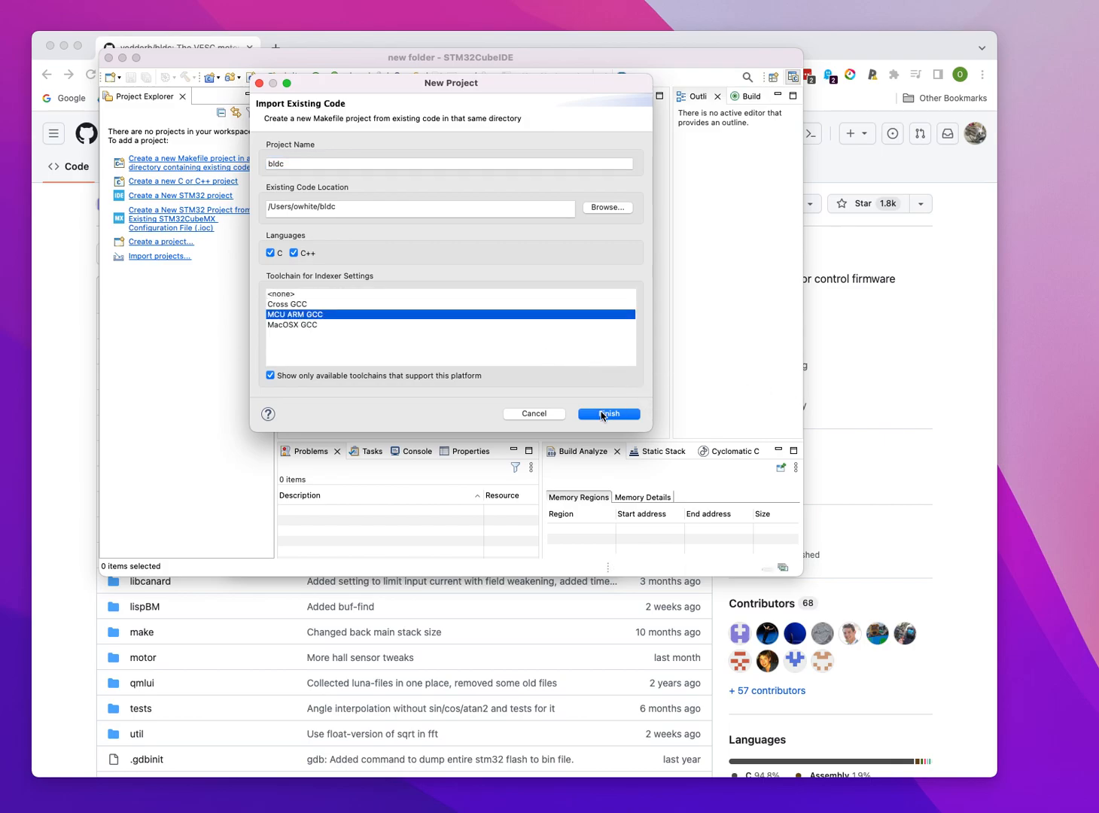
{"action": "left_click", "coordinate": [608, 412]}
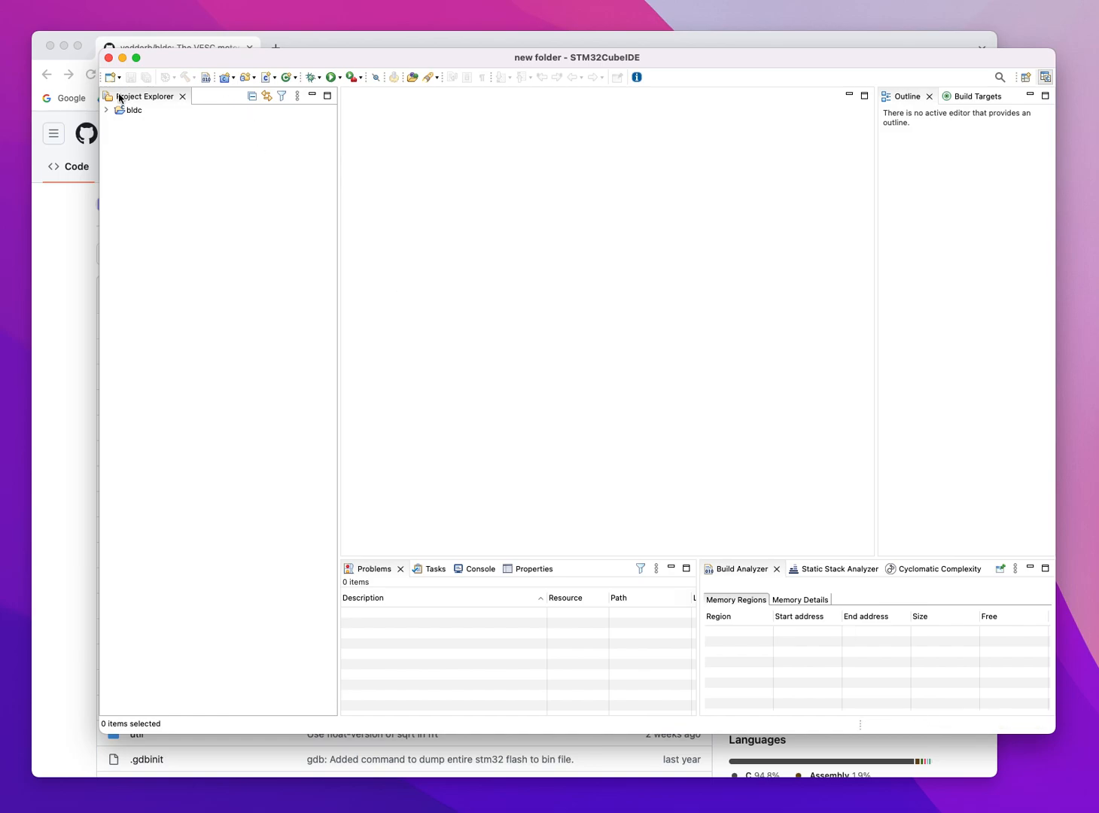
Expand the bldc project in Project Explorer to list its folders and files.
{"action": "left_click", "coordinate": [105, 110]}
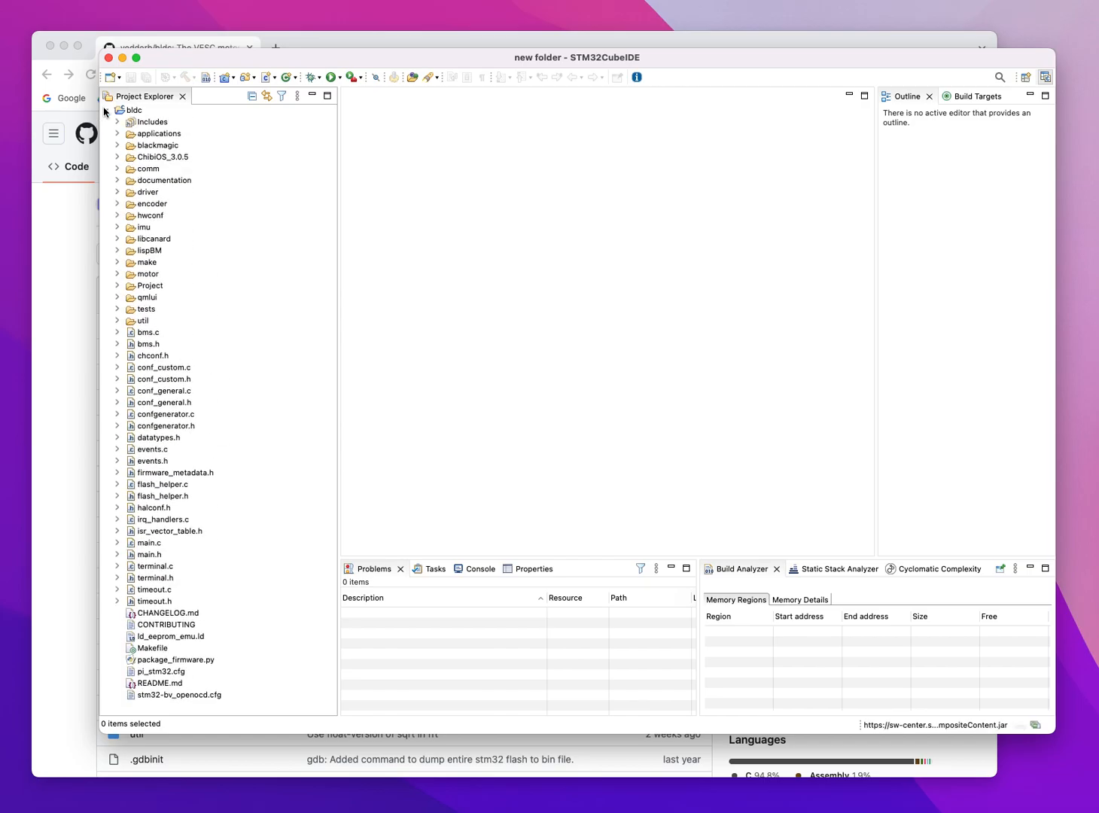
{"action": "right_click", "coordinate": [132, 110]}
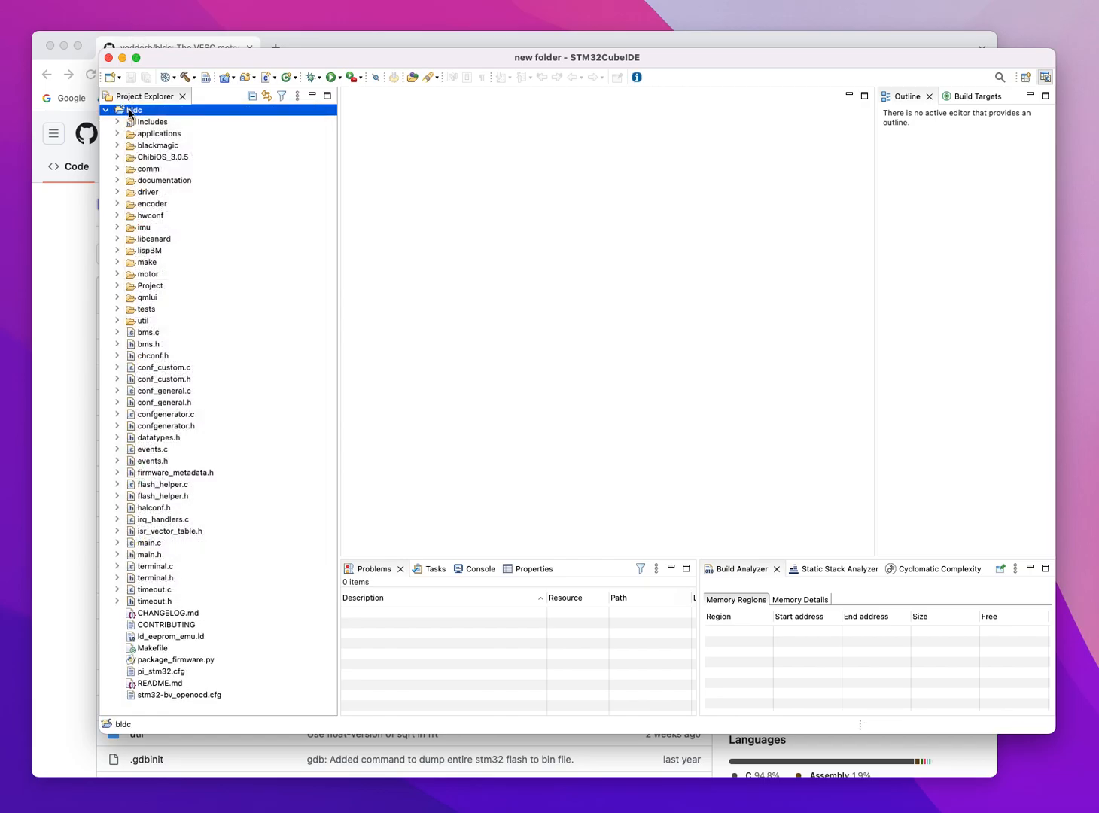
Open the bldc project properties at the C/C++ Build behavior options.
{"action": "right_click", "coordinate": [132, 110]}
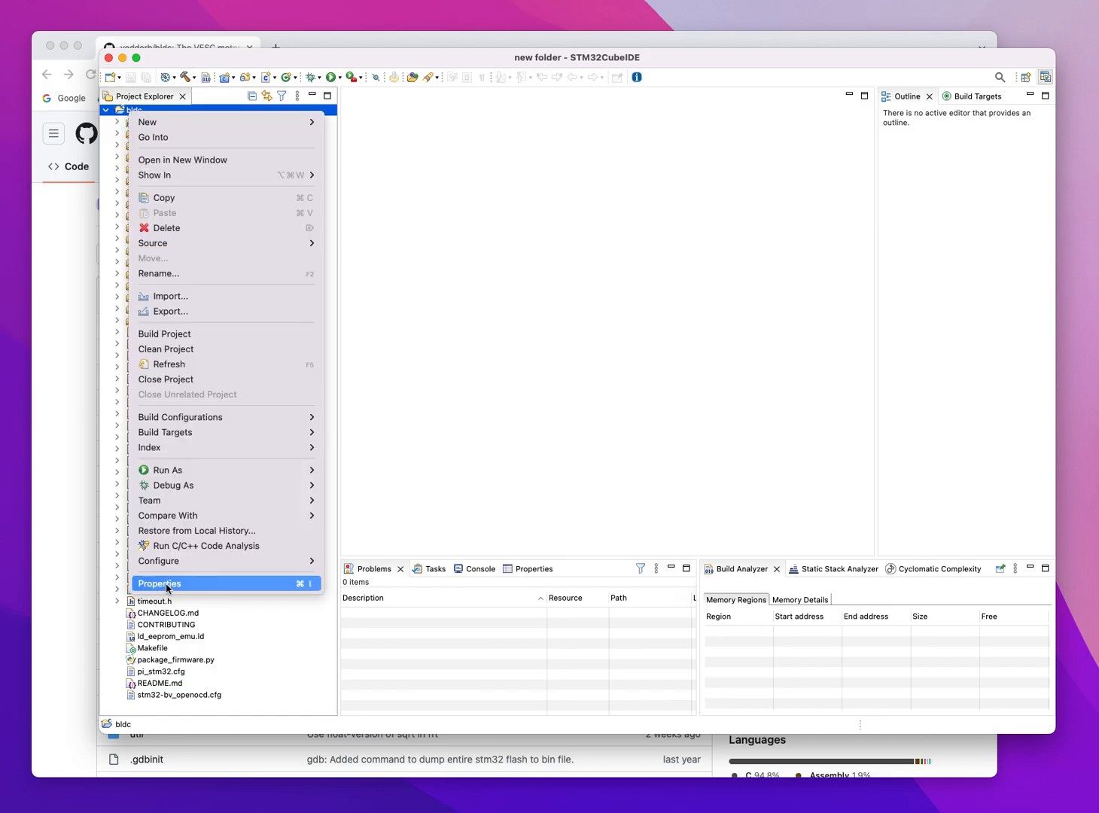
{"action": "left_click", "coordinate": [158, 585]}
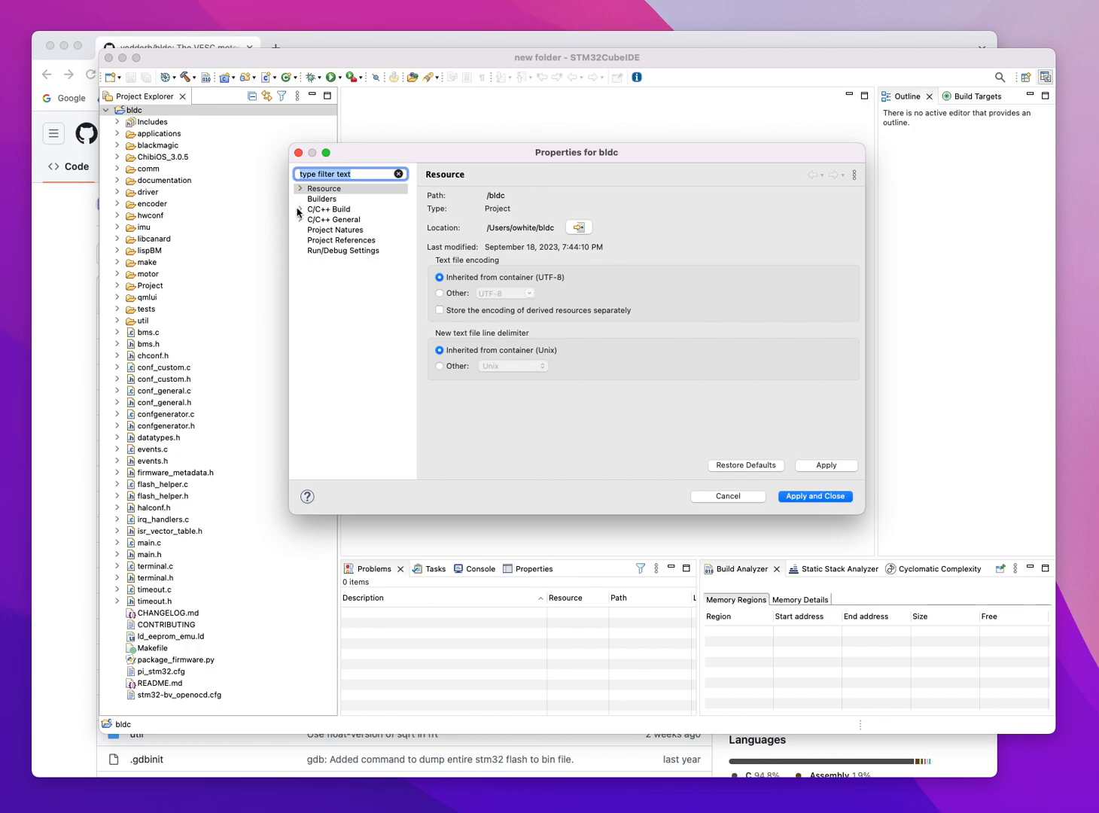
{"action": "left_click", "coordinate": [300, 207]}
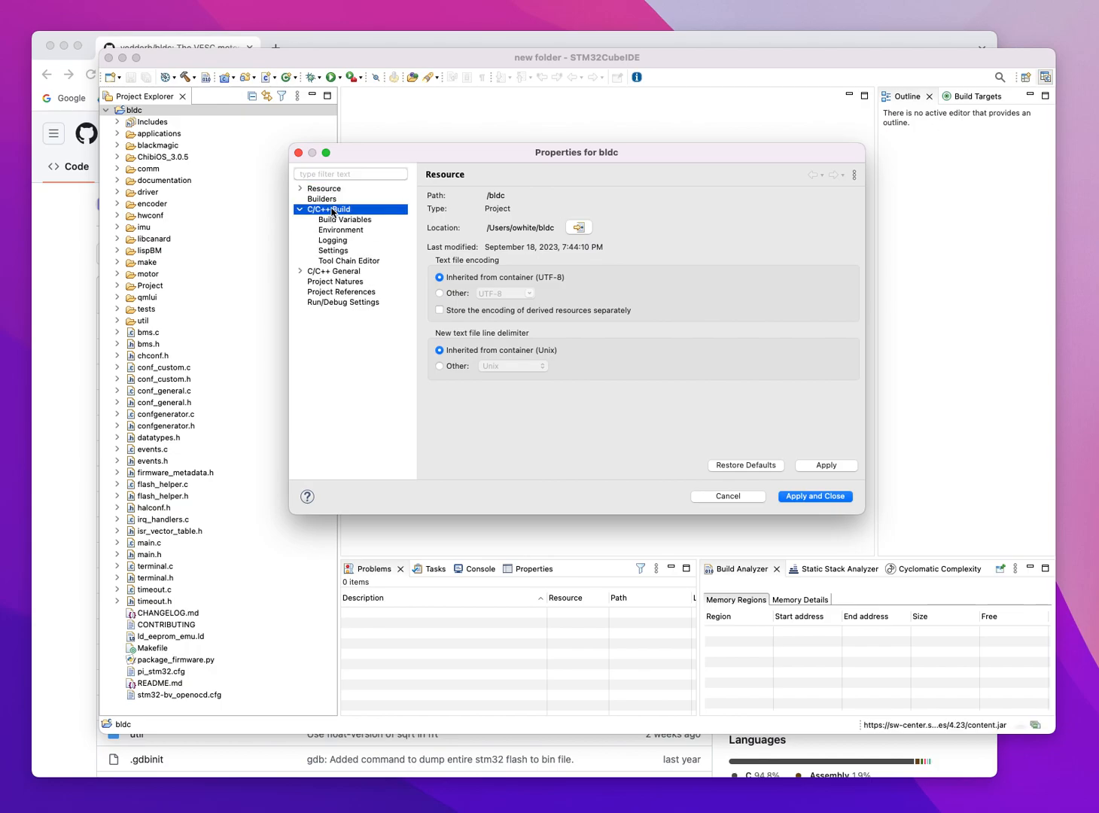
{"action": "left_click", "coordinate": [322, 209]}
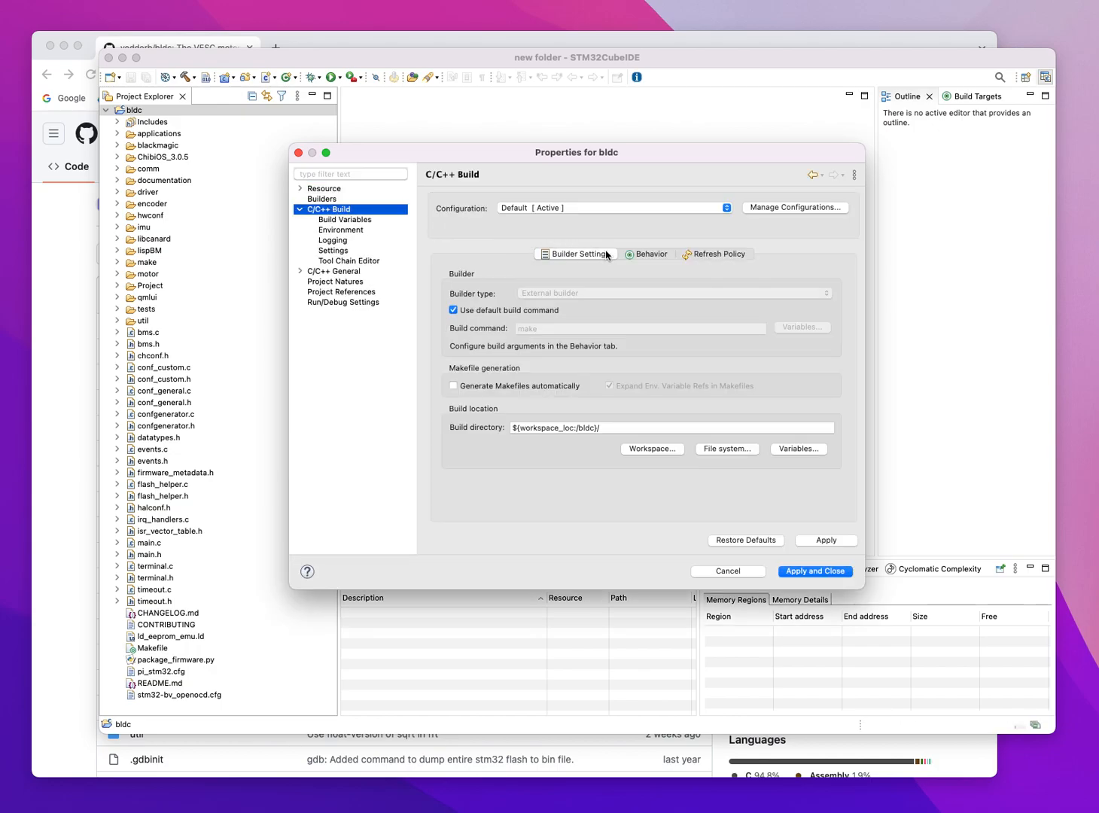
{"action": "left_click", "coordinate": [650, 253]}
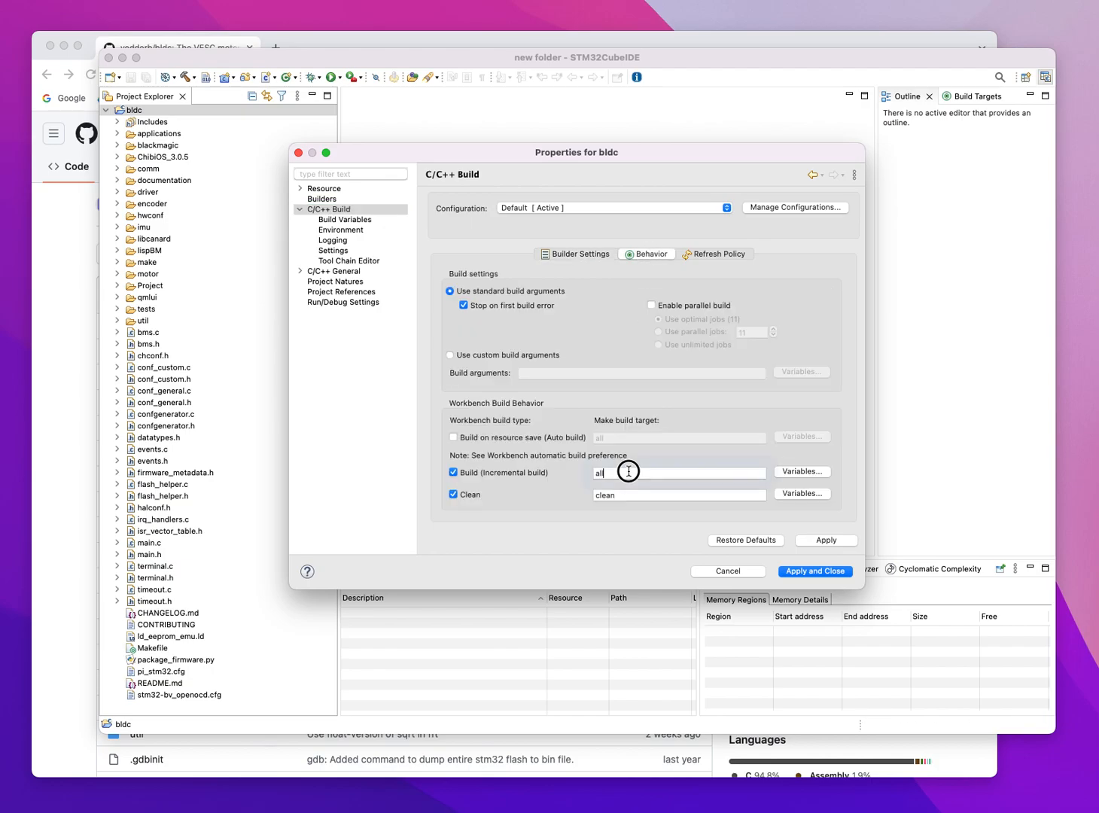
Replace the incremental build target 'all' with 100_250 and apply it.
{"action": "type", "text": "10"}
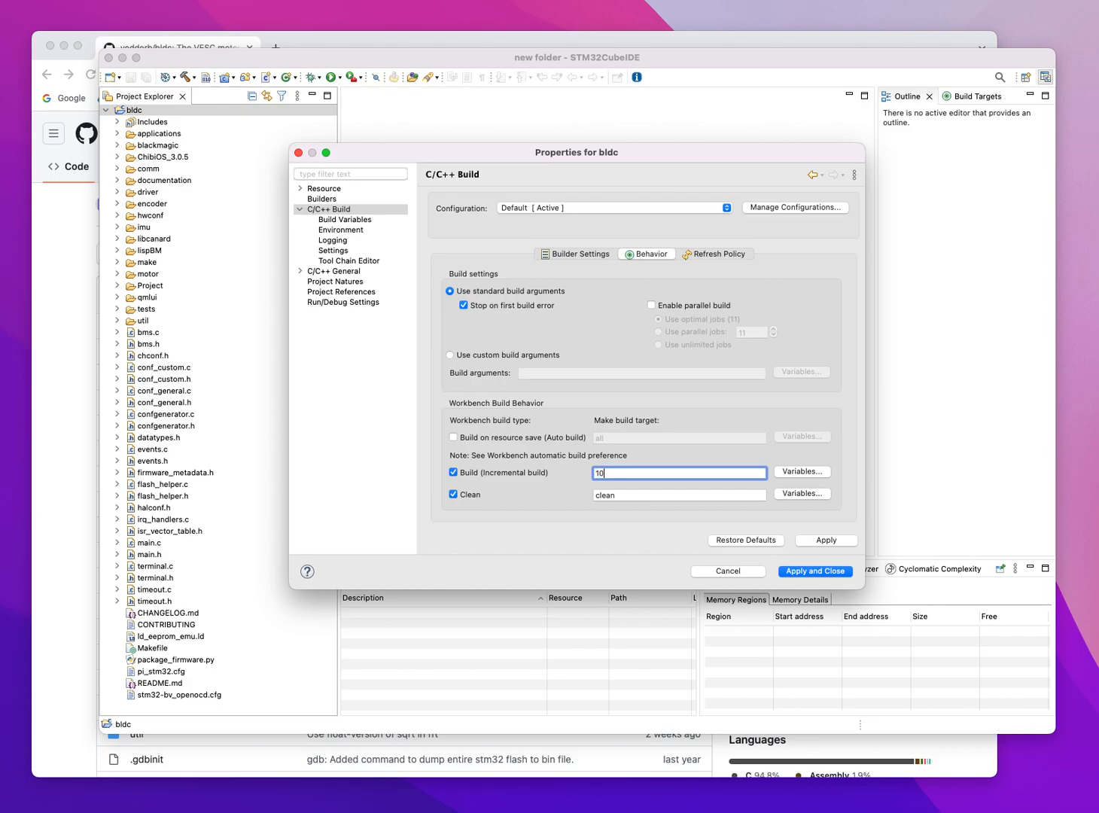
{"action": "type", "text": "100_250"}
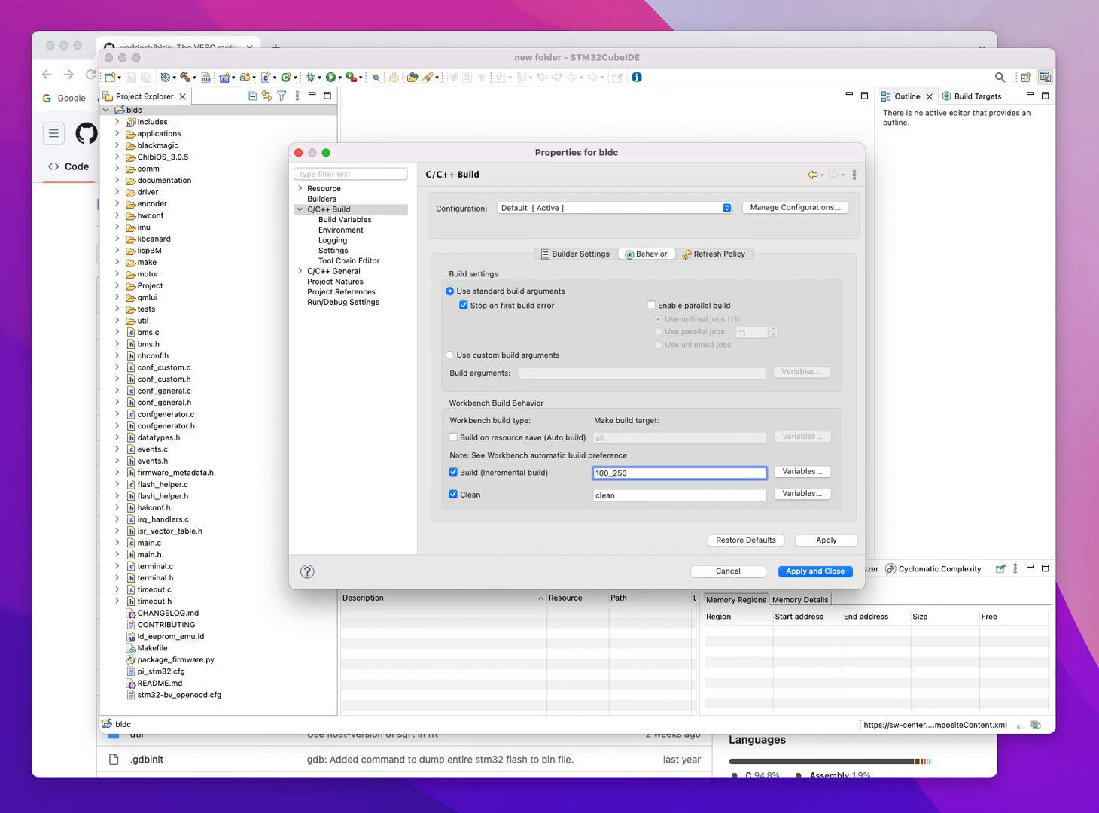
{"action": "left_click", "coordinate": [677, 472]}
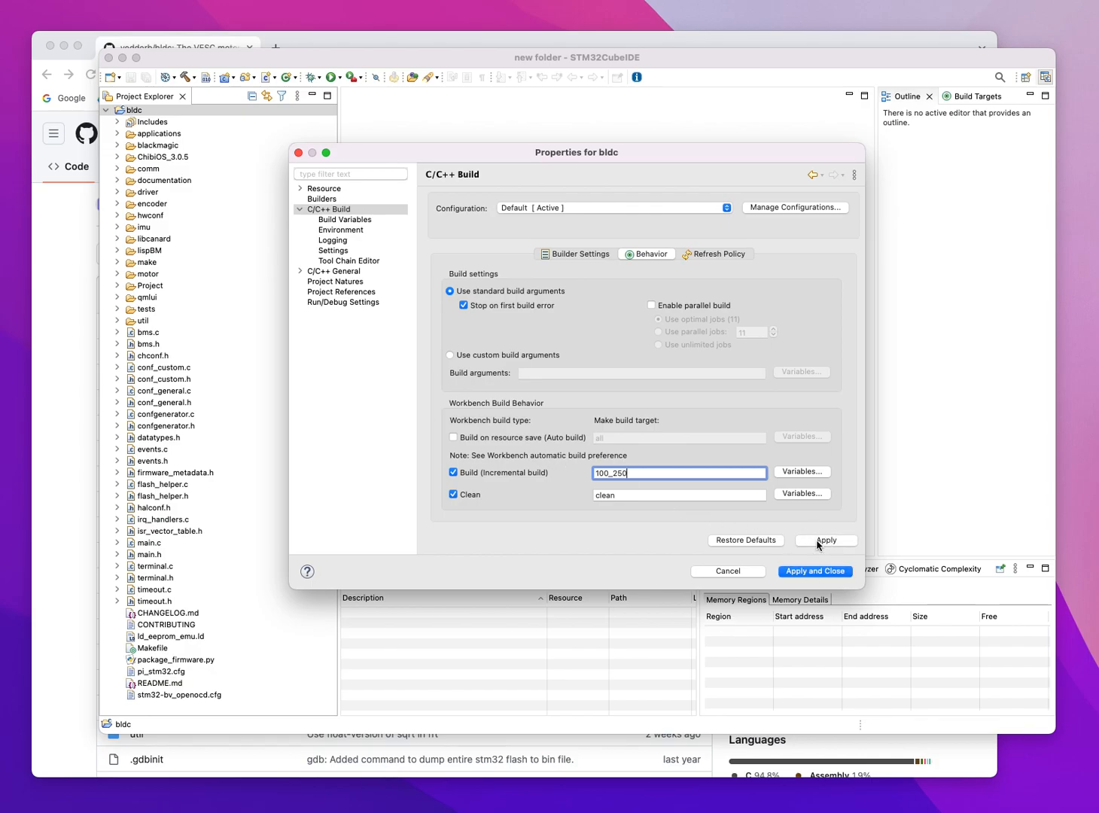
{"action": "left_click", "coordinate": [825, 539]}
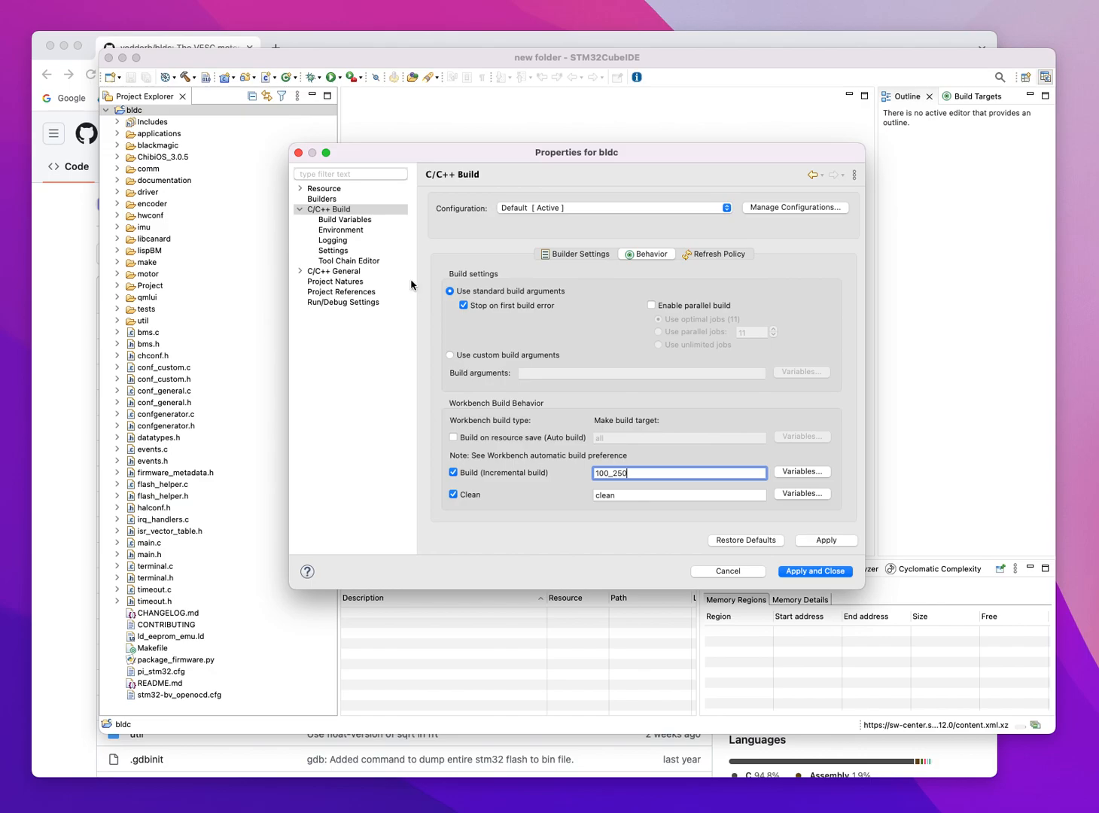
{"action": "left_click", "coordinate": [333, 250]}
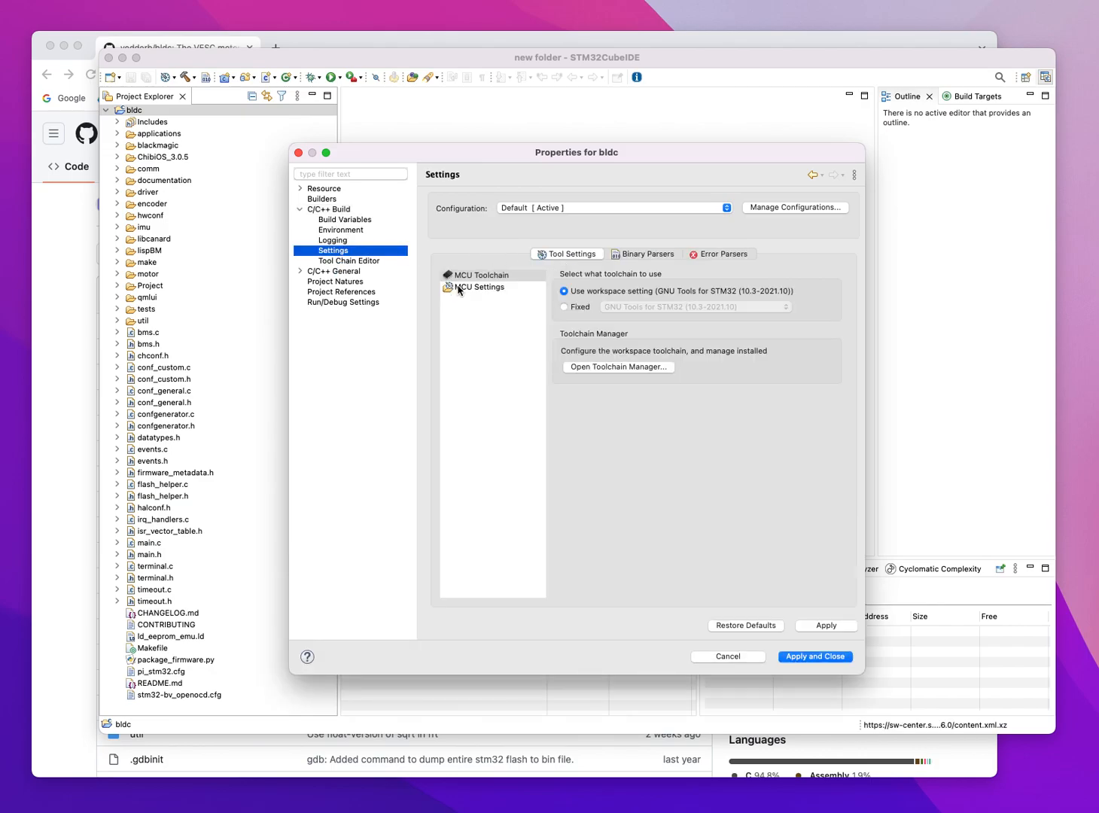
Select STM32F405RGTx (Cortex-M4) as the project MCU and confirm it.
{"action": "left_click", "coordinate": [476, 286]}
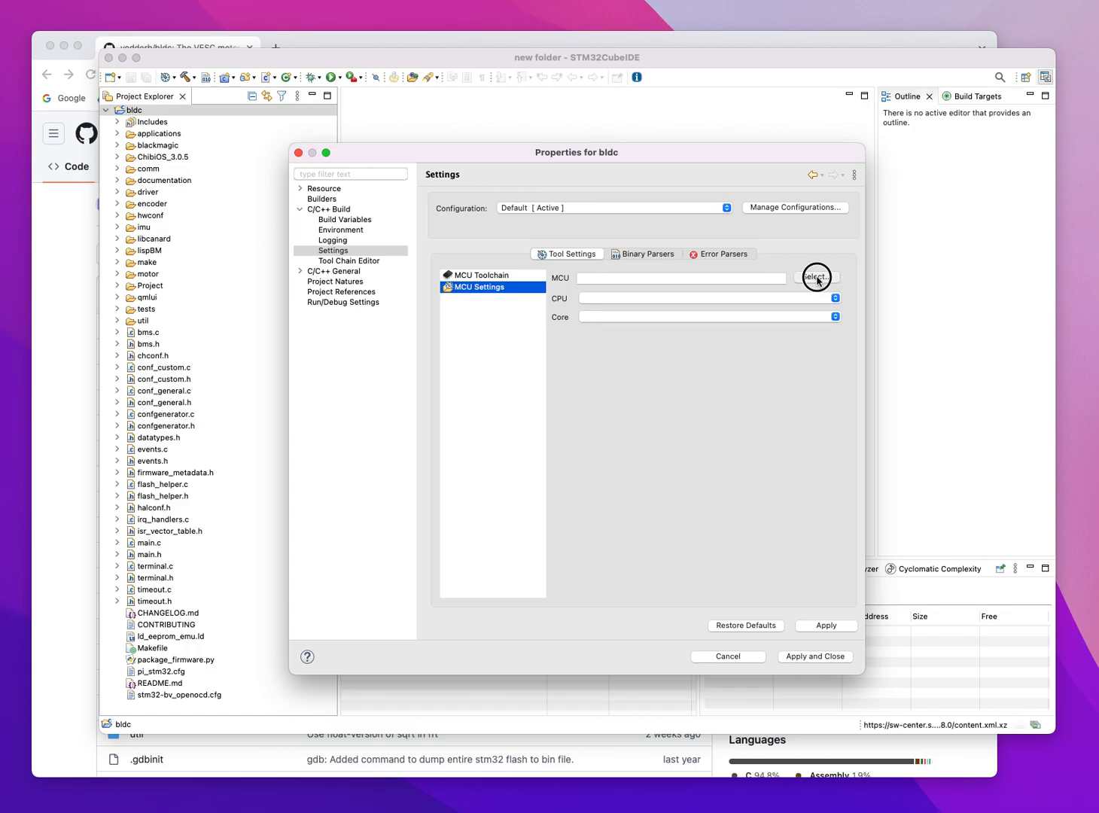
{"action": "left_click", "coordinate": [816, 277]}
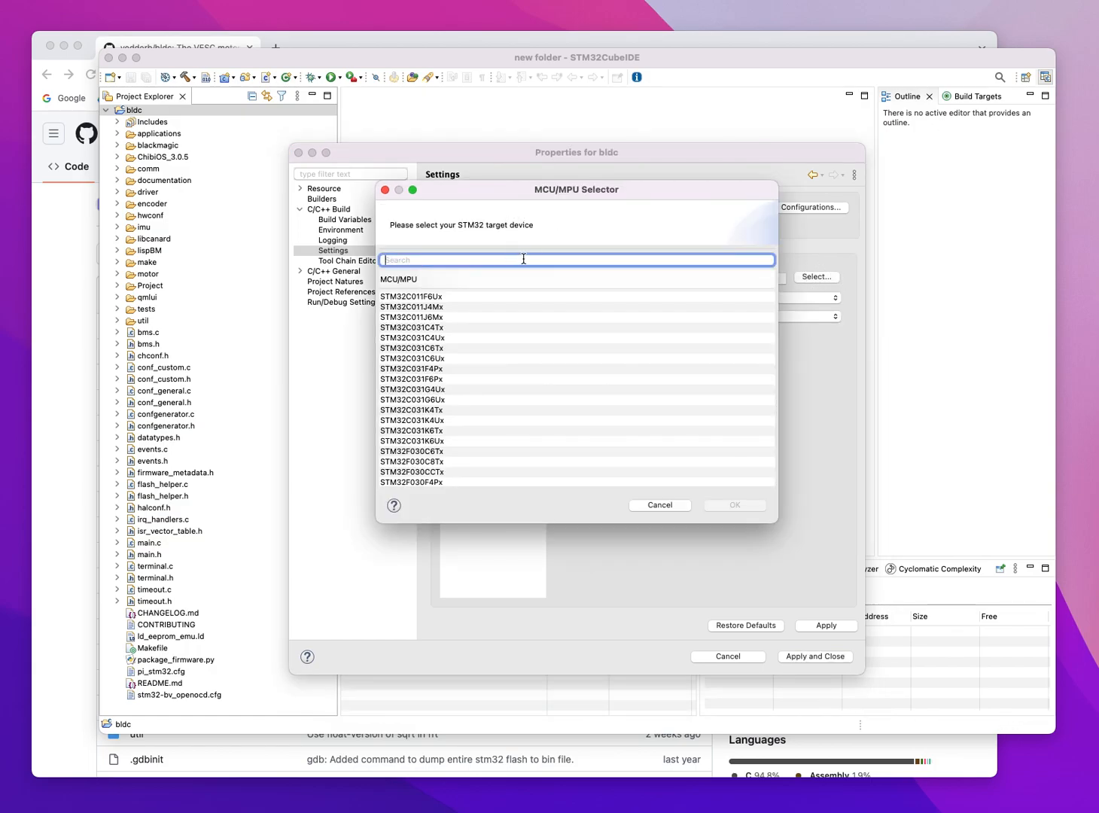
{"action": "type", "text": "STM32F405"}
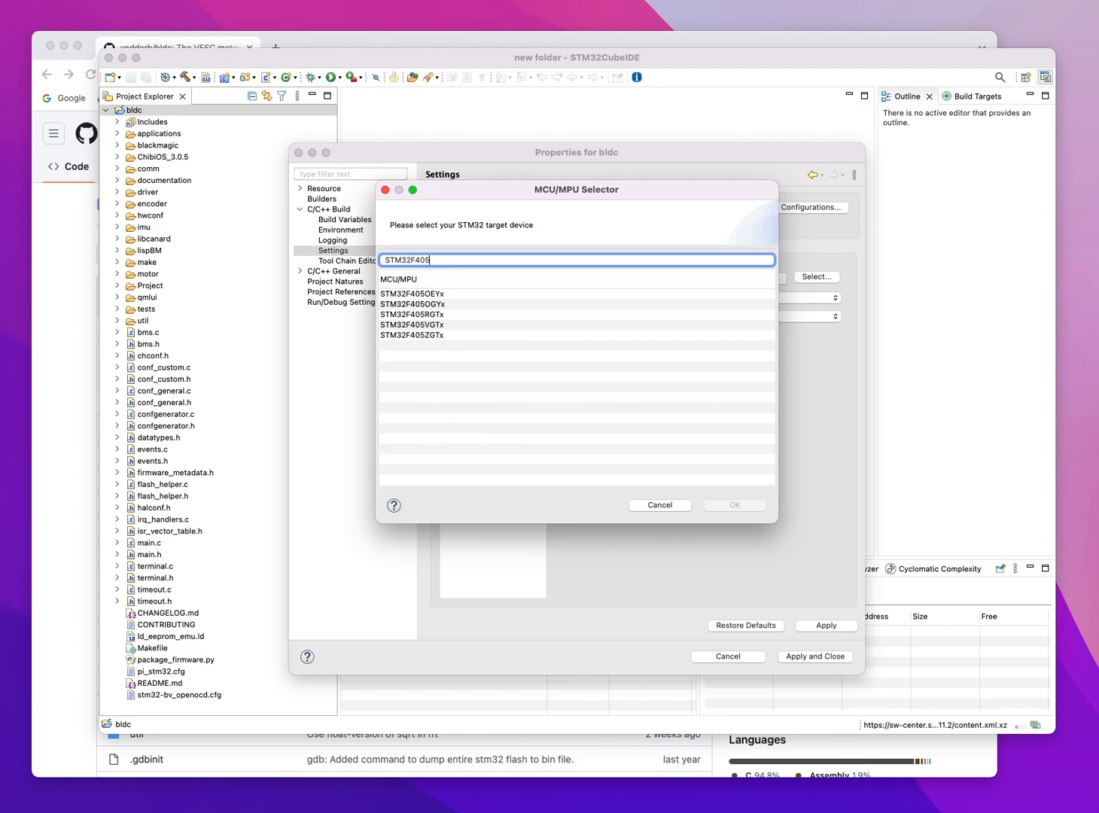
{"action": "left_click", "coordinate": [412, 313]}
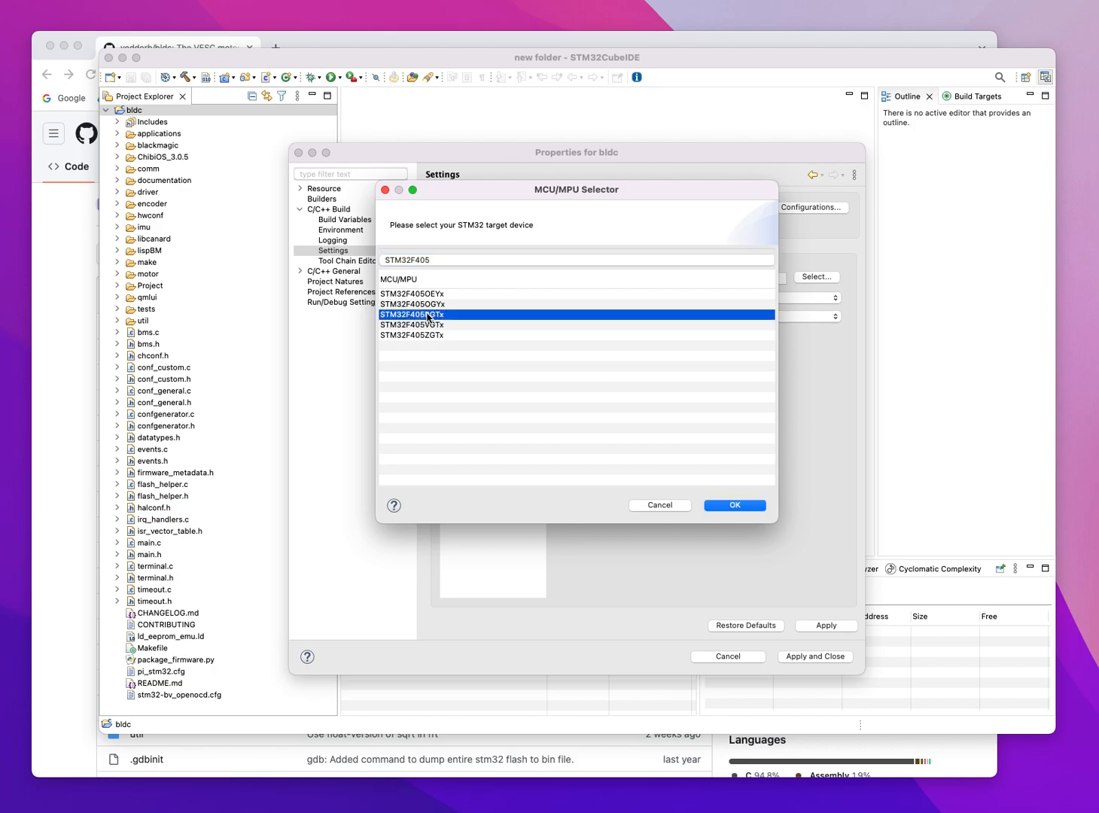
{"action": "left_click", "coordinate": [735, 505]}
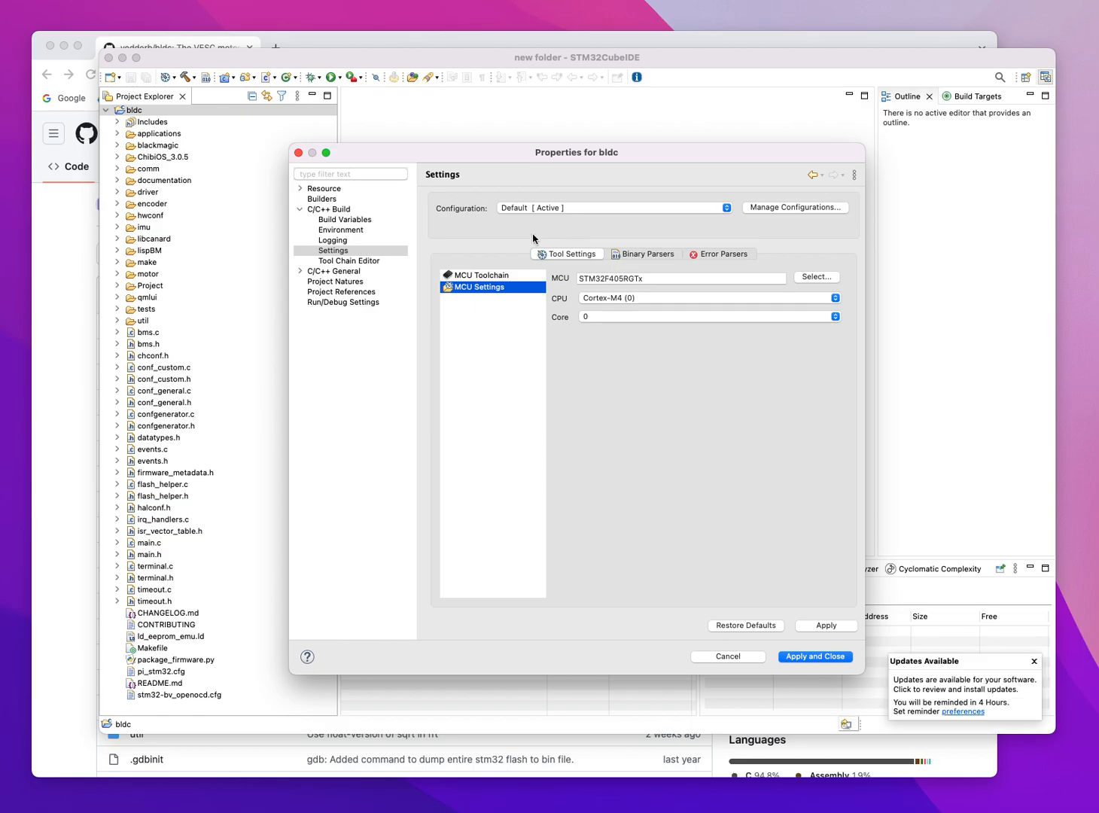
{"action": "left_click", "coordinate": [328, 209]}
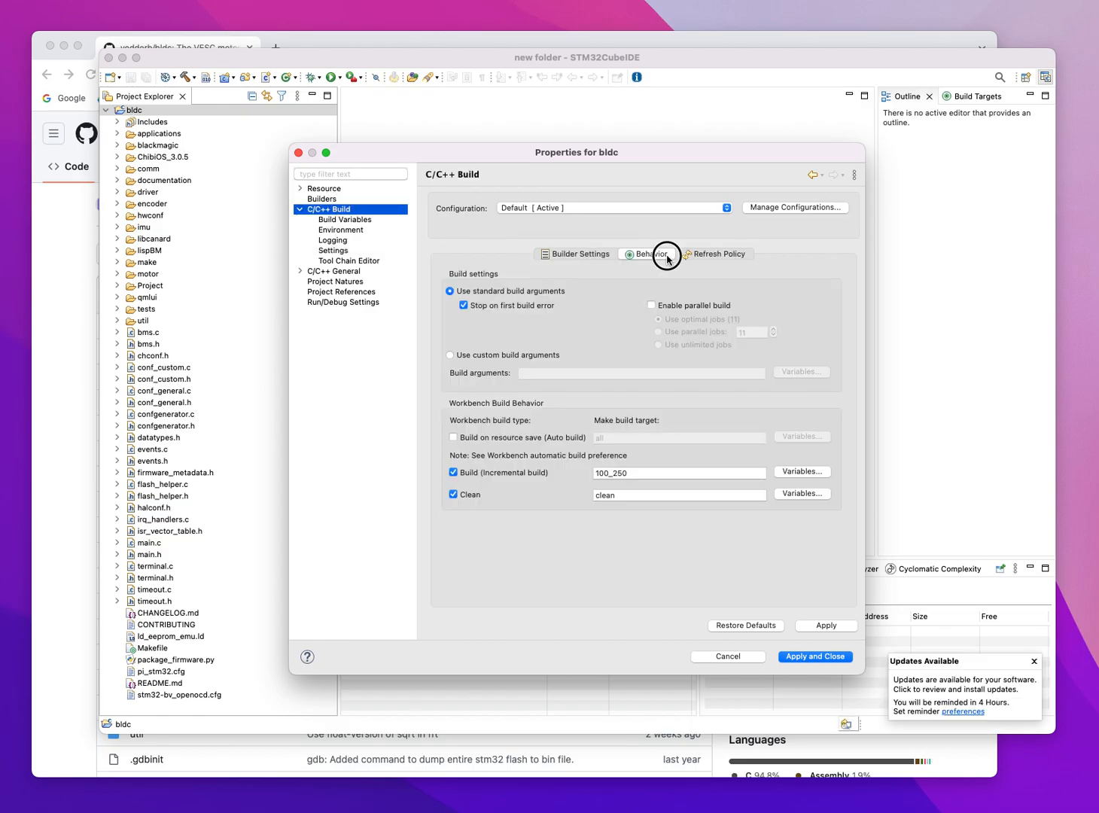
Enable parallel build with unlimited jobs, apply, and build target 100_250 with 0 errors.
{"action": "left_click", "coordinate": [650, 304]}
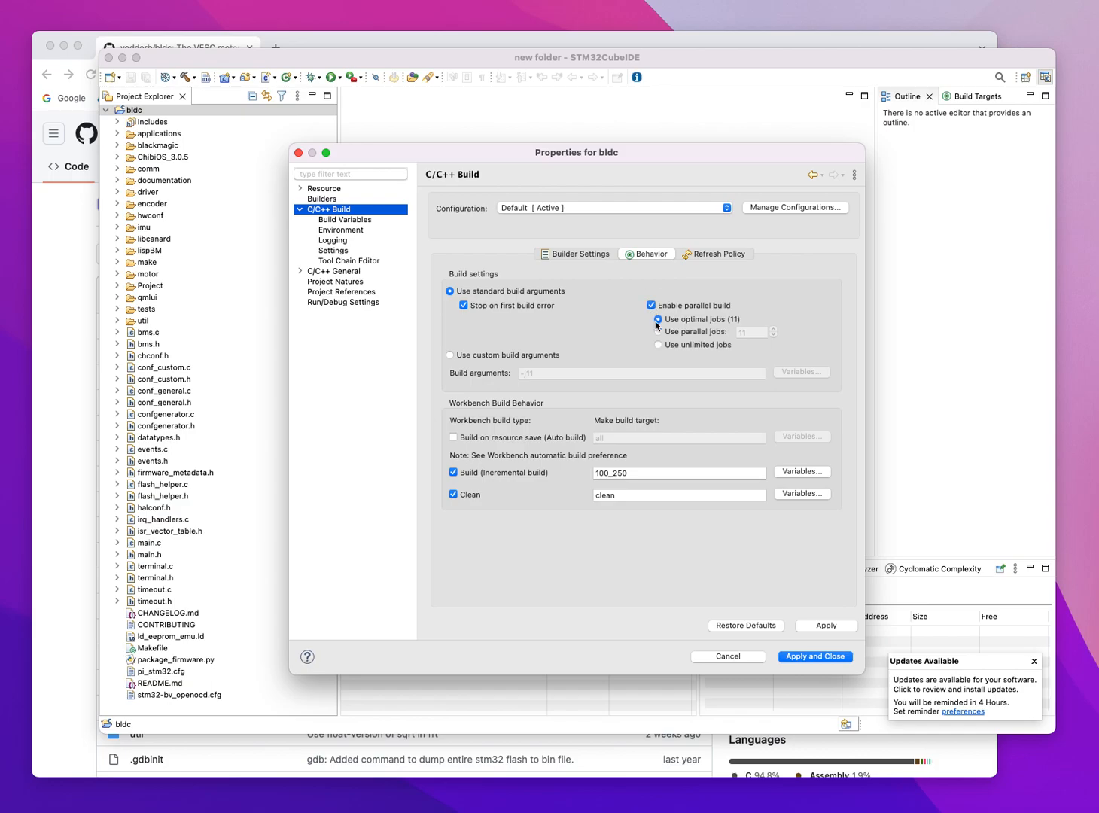
{"action": "left_click", "coordinate": [657, 343]}
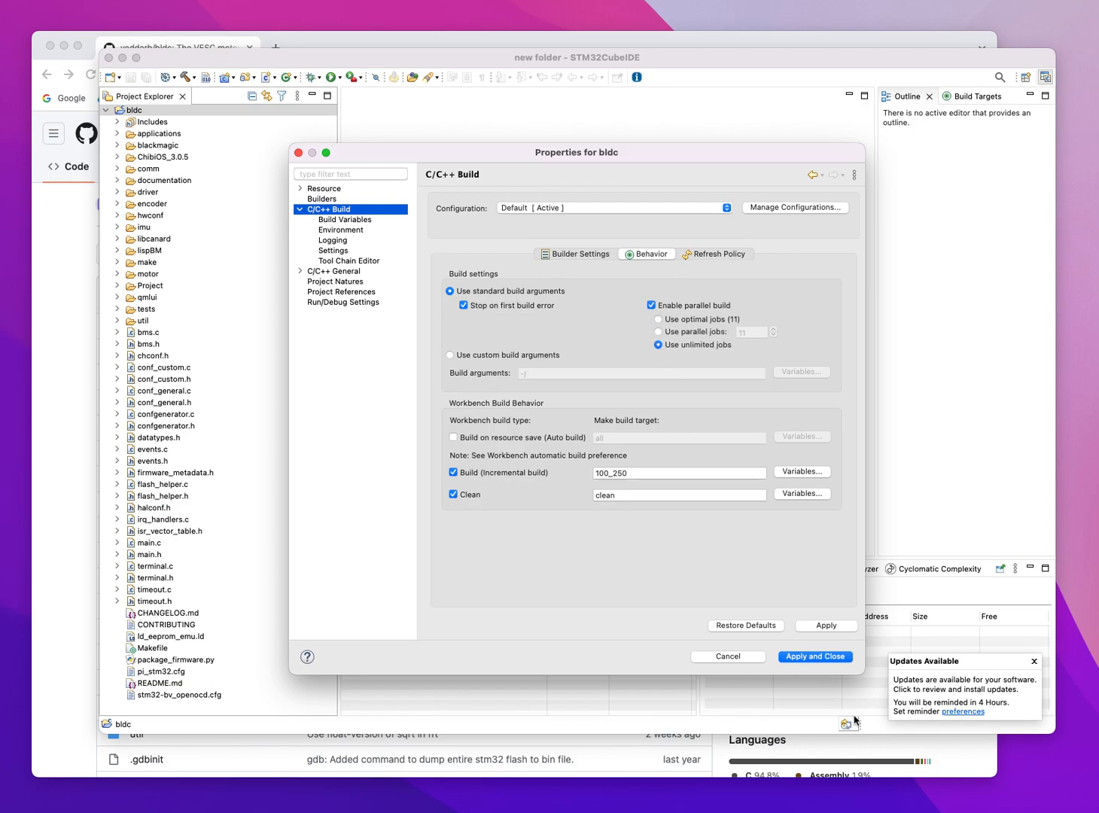
{"action": "left_click", "coordinate": [814, 656]}
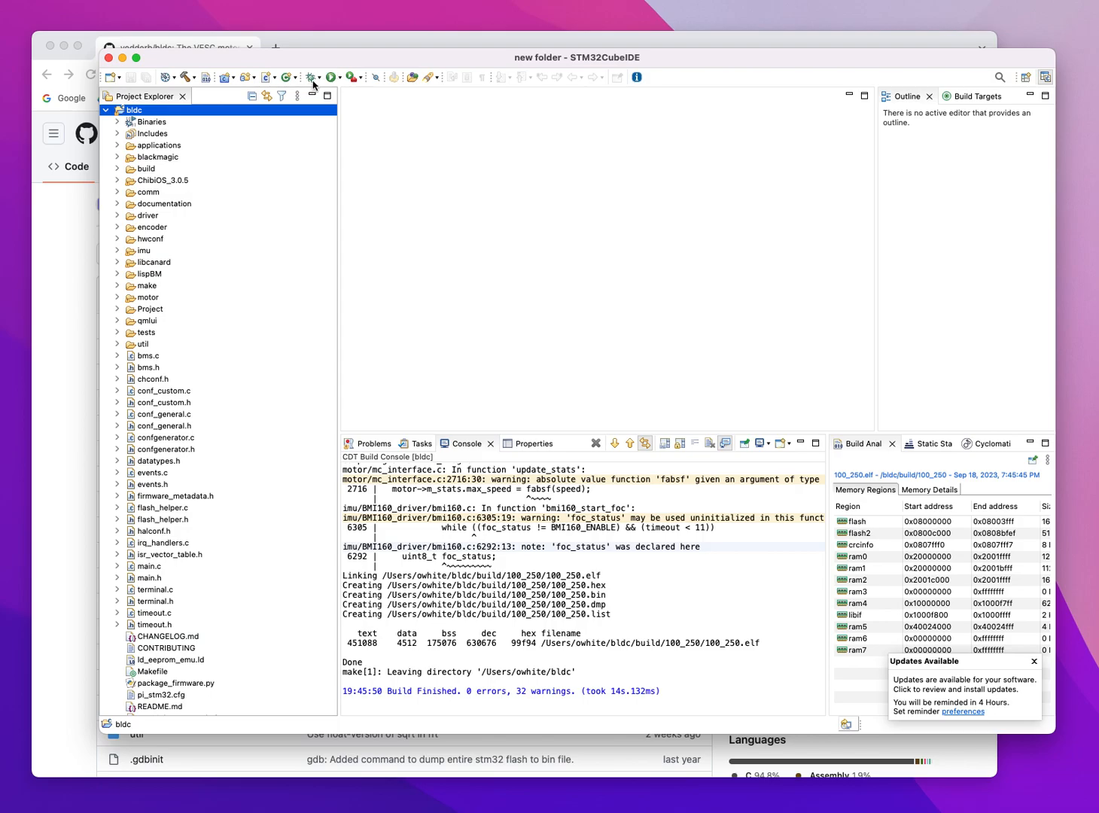
Create a 'bldc Default' STM32 C/C++ Application debug configuration for build/100_250/100_250.elf.
{"action": "left_click", "coordinate": [312, 76]}
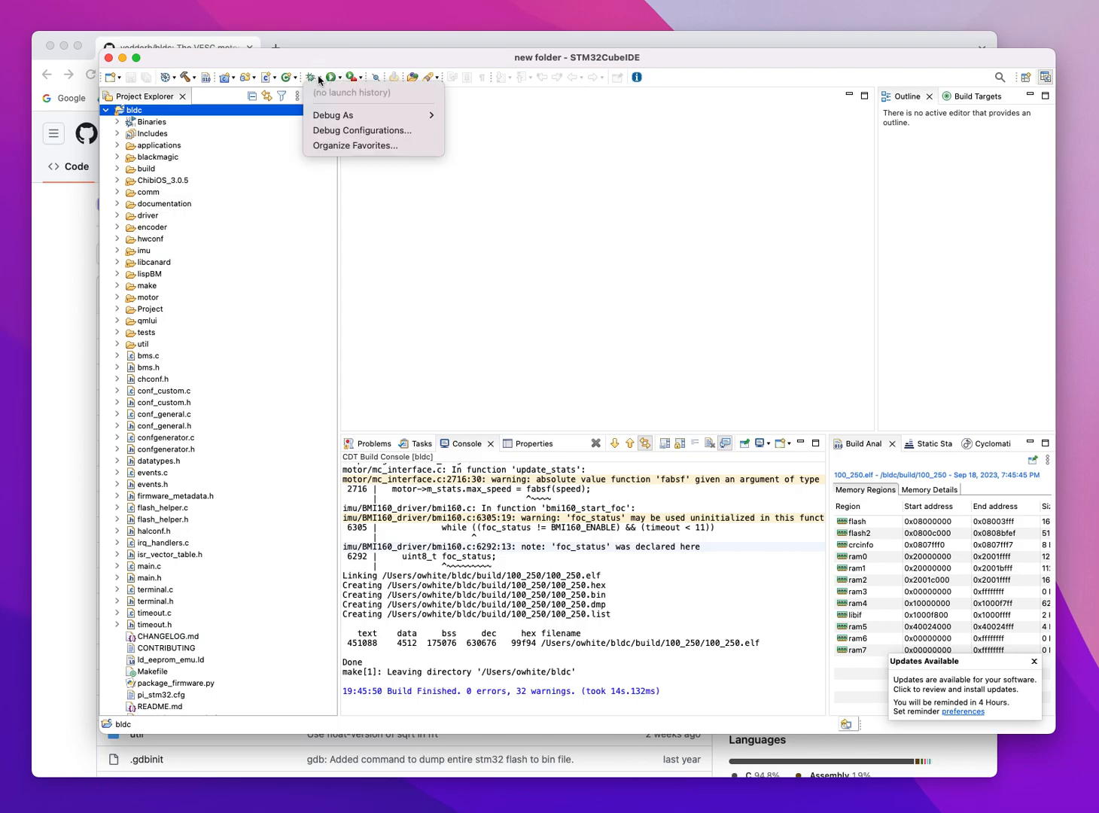
{"action": "mouse_move", "coordinate": [337, 115]}
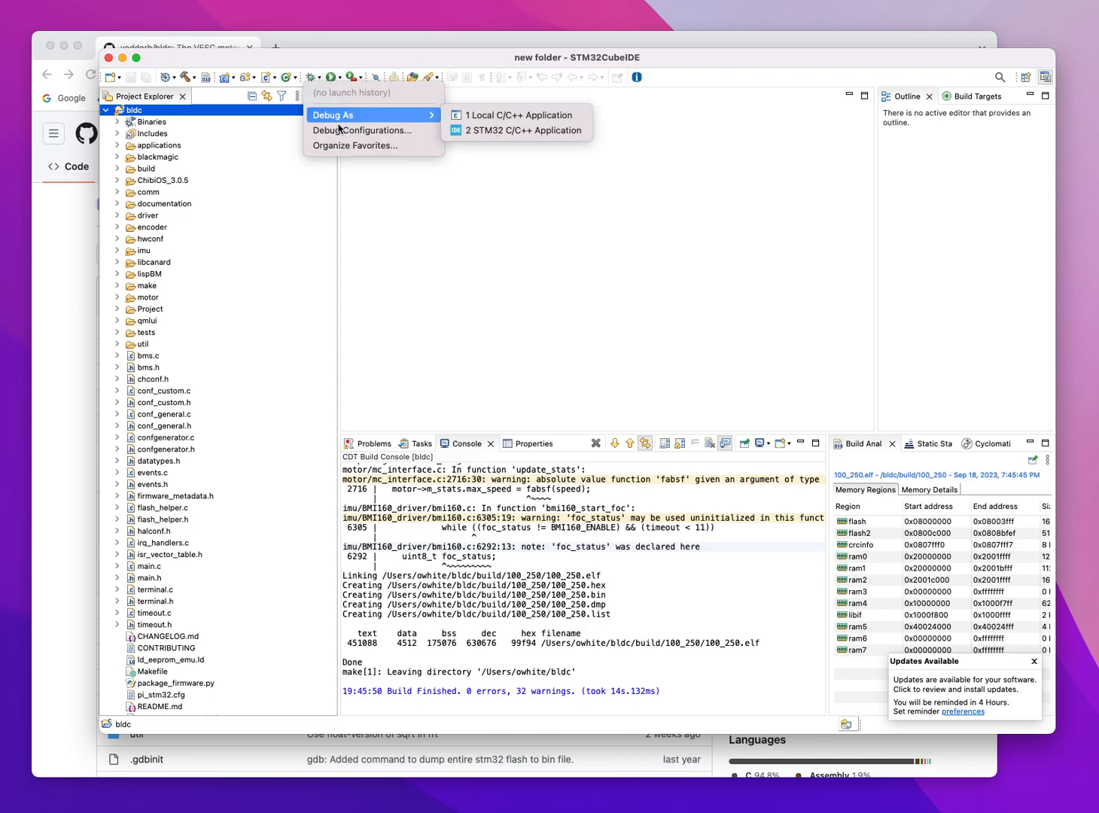
{"action": "left_click", "coordinate": [361, 130]}
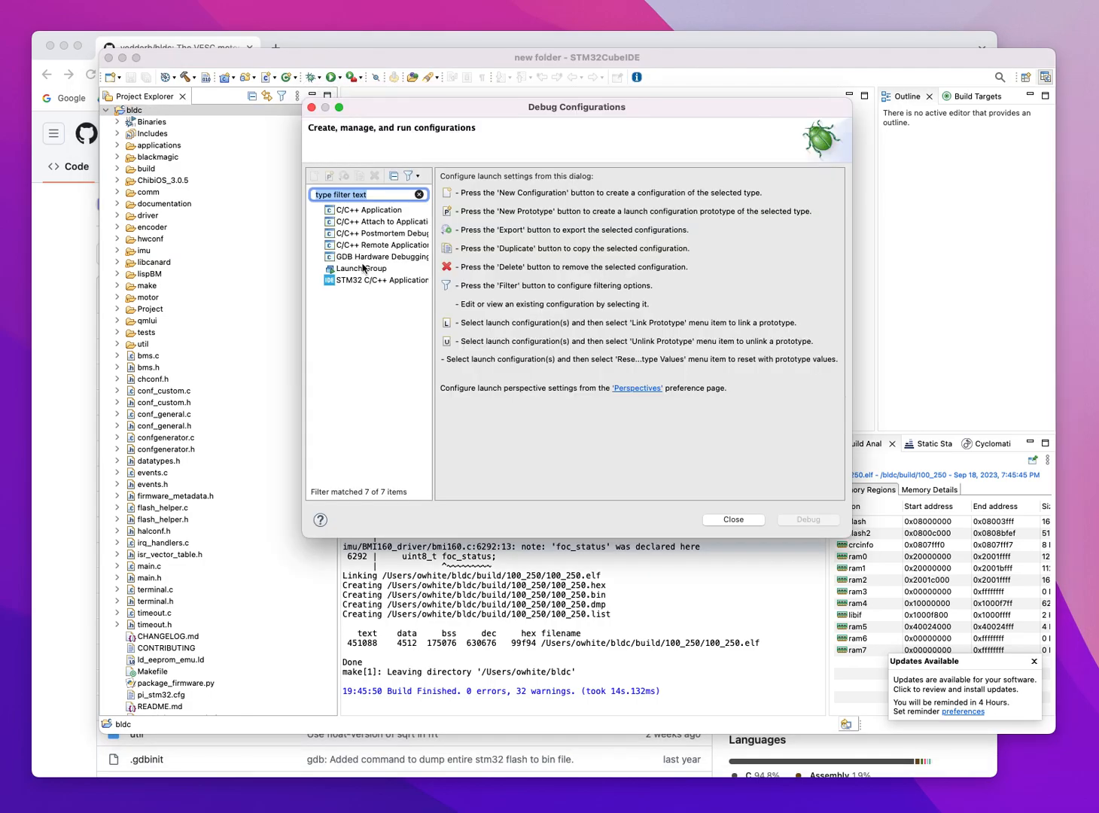
{"action": "left_click", "coordinate": [380, 280]}
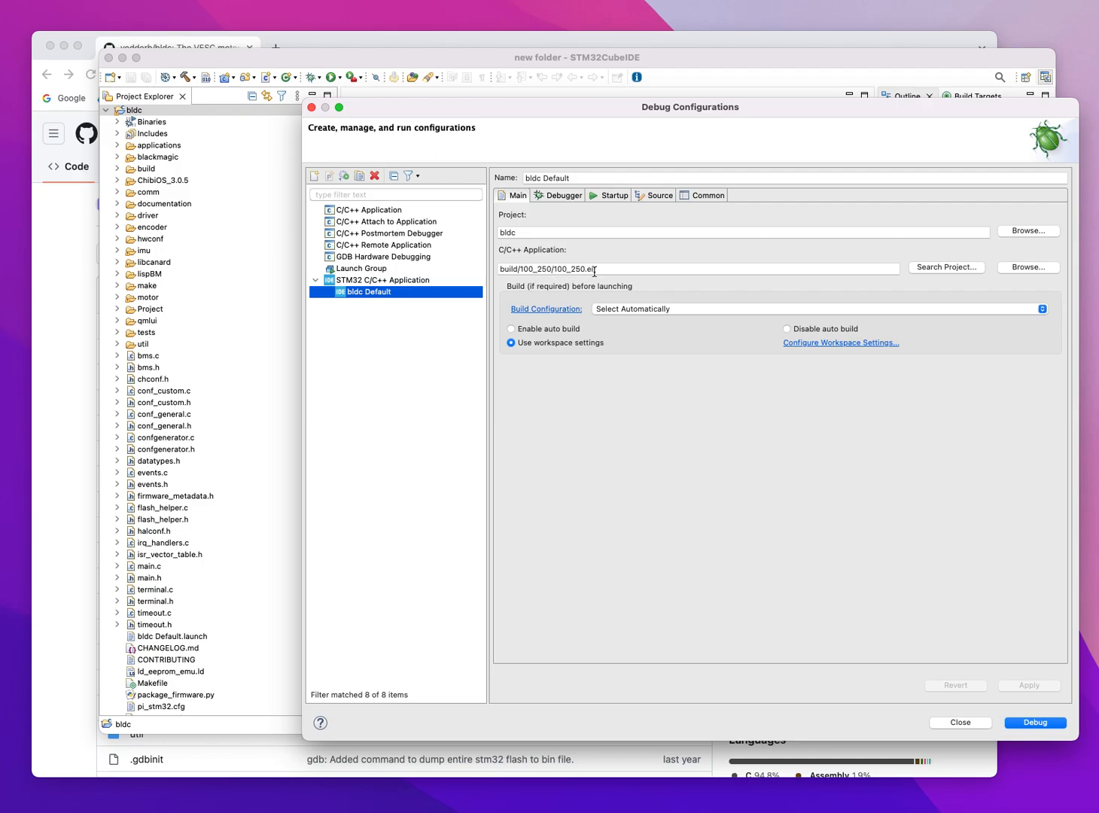
{"action": "mouse_move", "coordinate": [563, 196]}
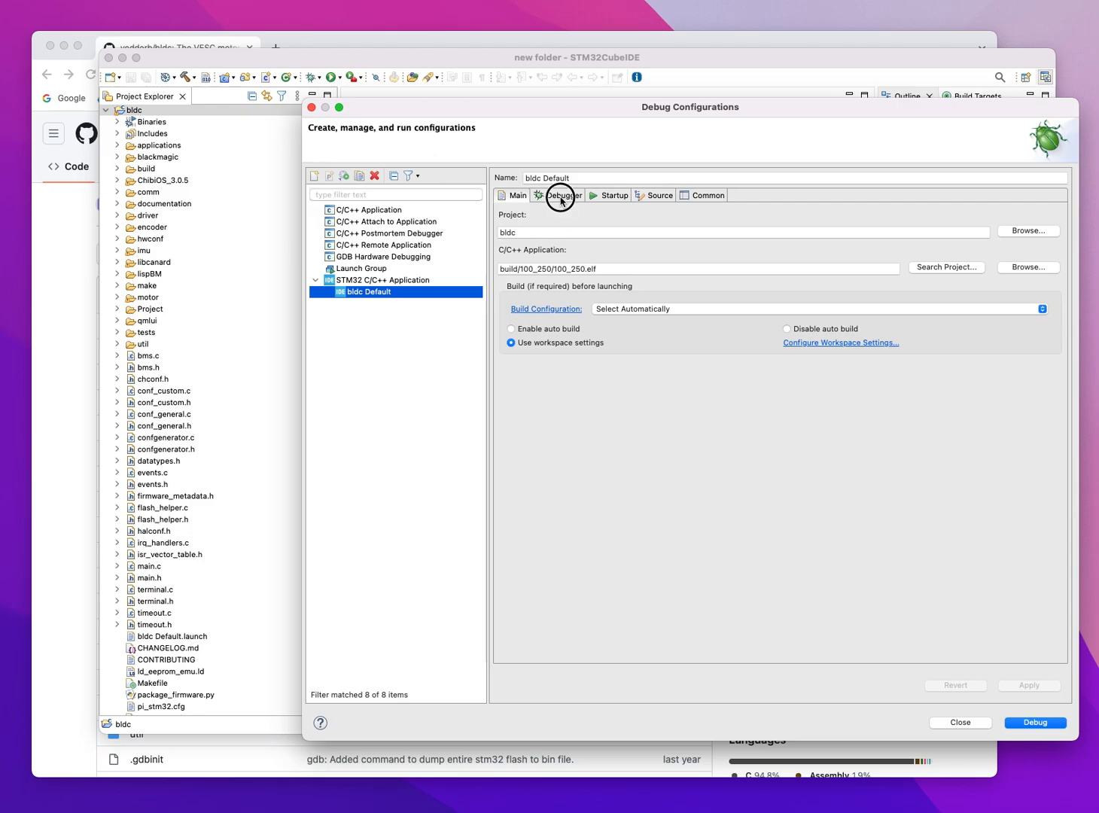
Launch the debug session with ST-LINK (ST-LINK GDB server) as the probe.
{"action": "left_click", "coordinate": [560, 196]}
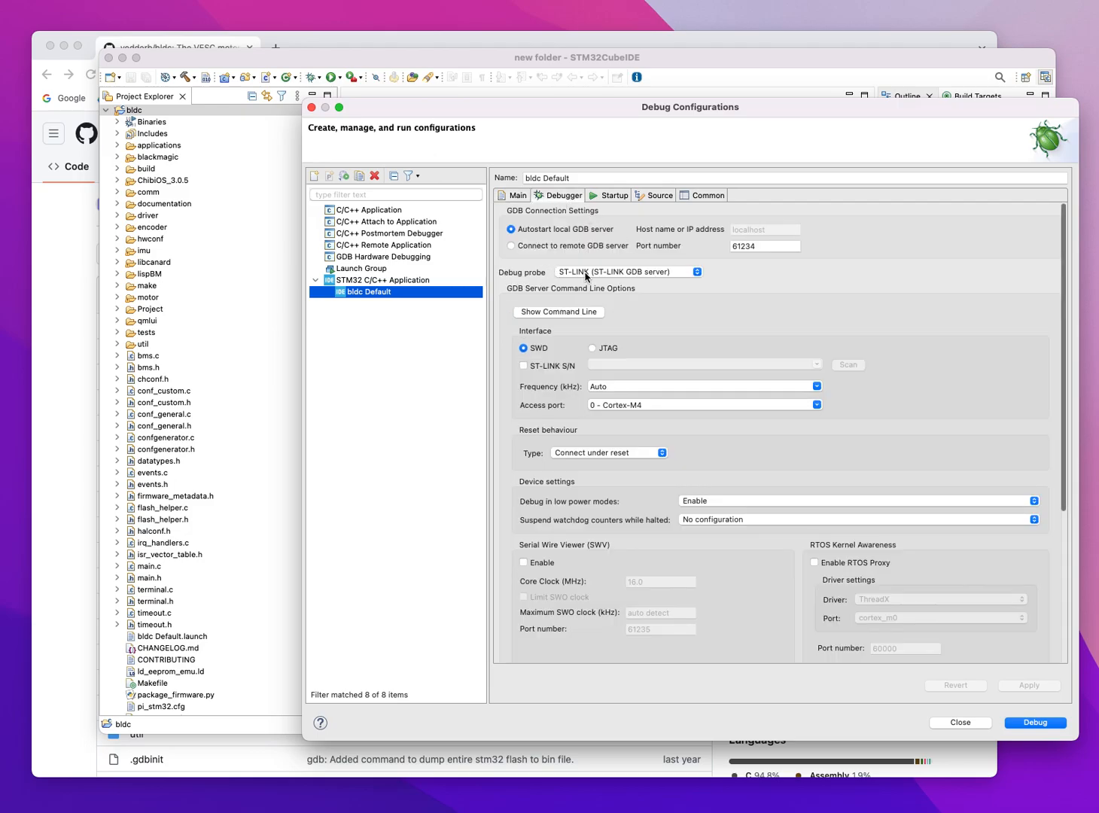
{"action": "mouse_move", "coordinate": [655, 280]}
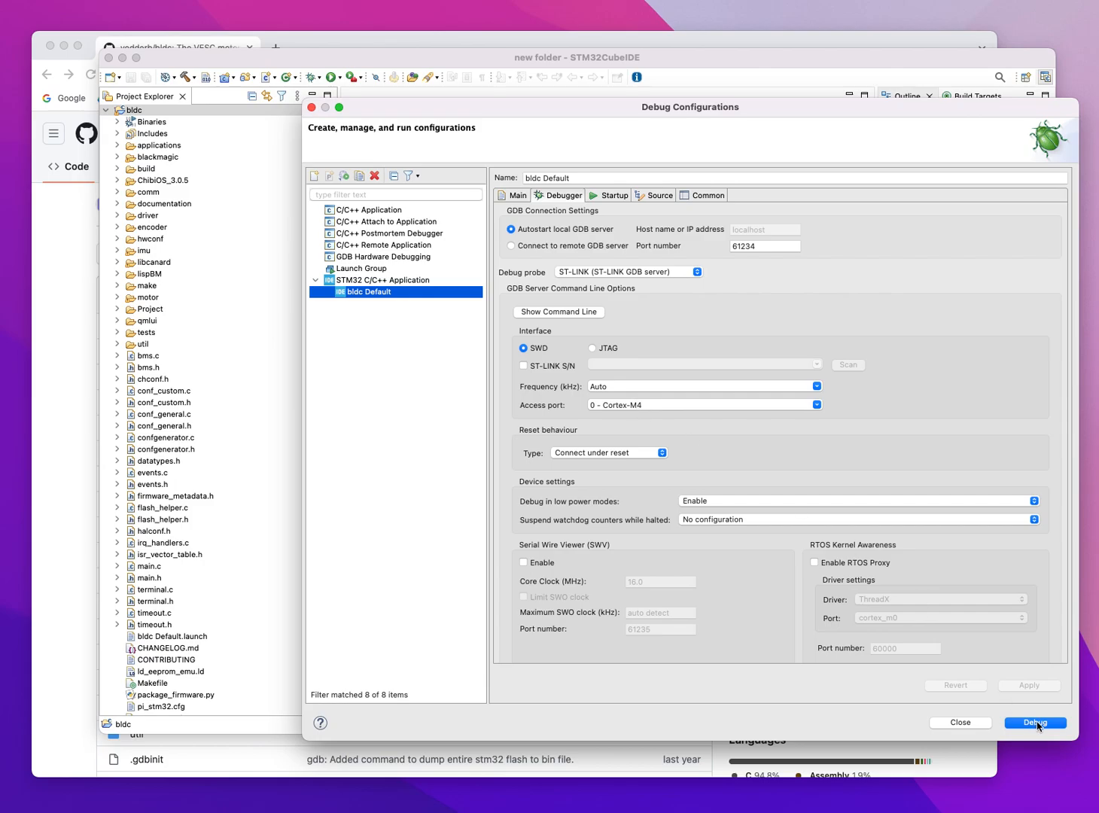
{"action": "left_click", "coordinate": [1034, 723]}
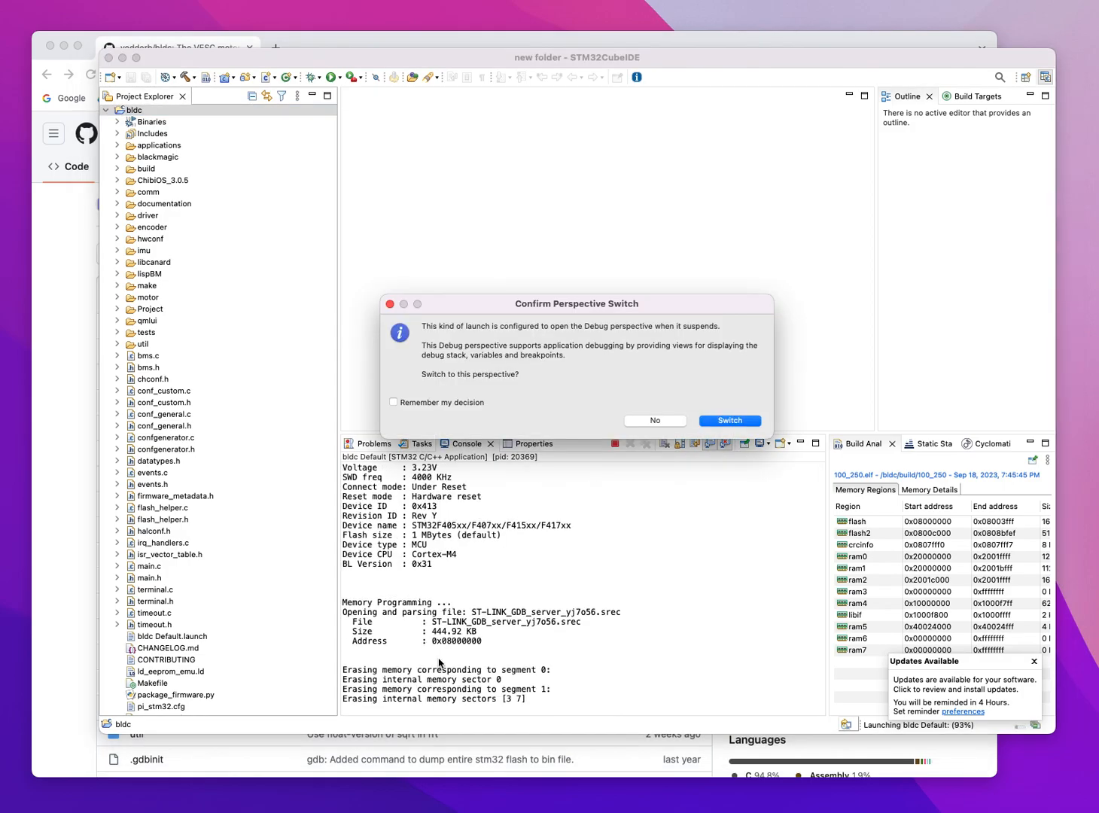
{"action": "mouse_move", "coordinate": [480, 691]}
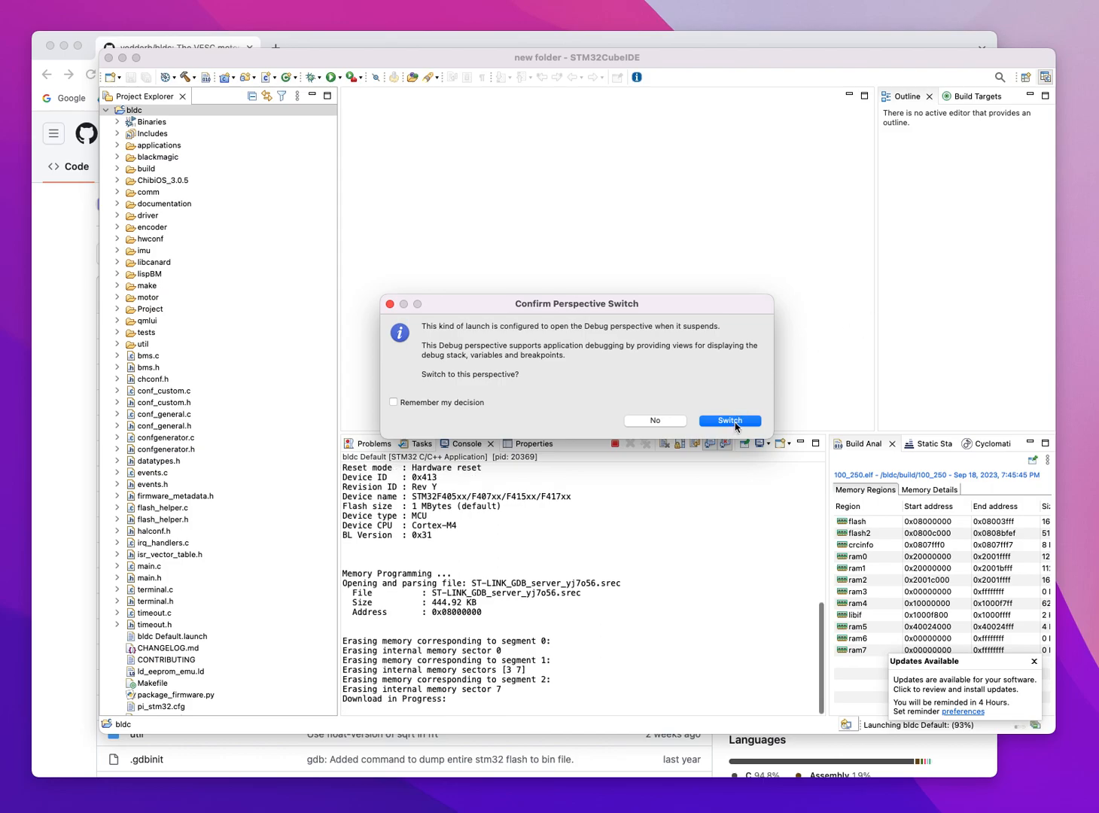
Confirm switching to the Debug perspective so the firmware halts in main.c.
{"action": "left_click", "coordinate": [729, 420]}
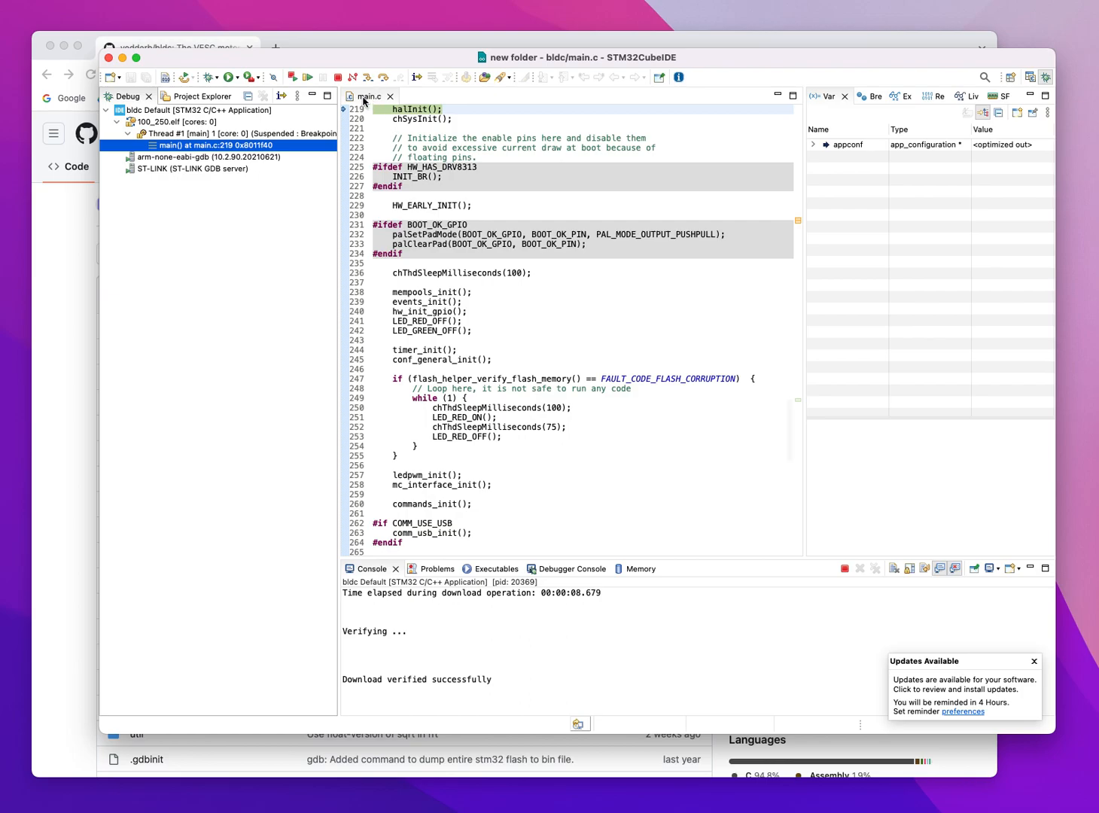
{"action": "mouse_move", "coordinate": [368, 97]}
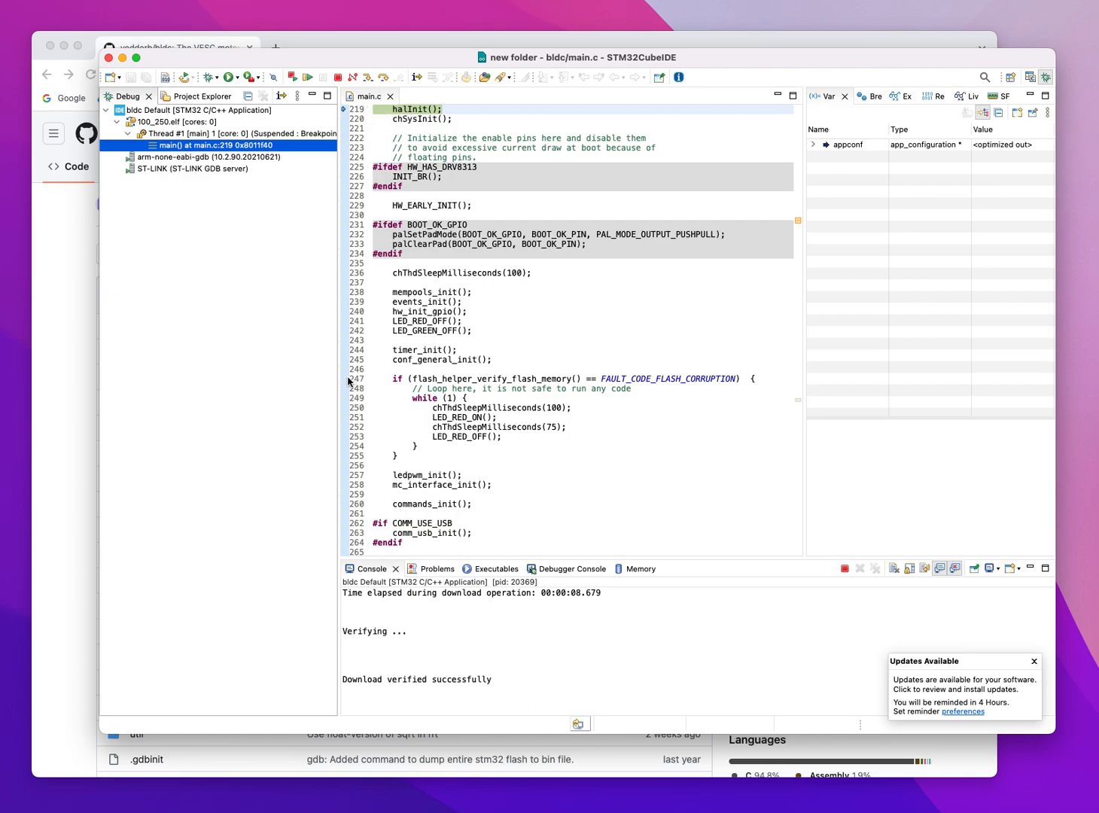
{"action": "left_click", "coordinate": [385, 404]}
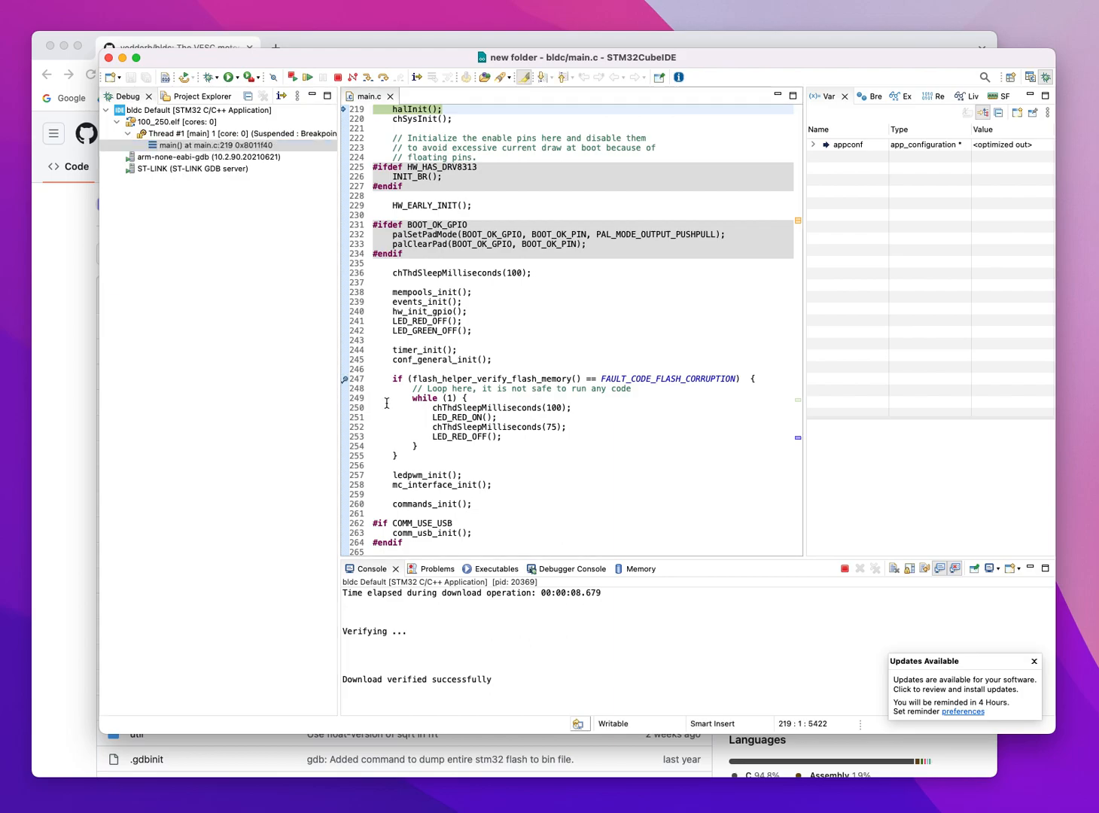